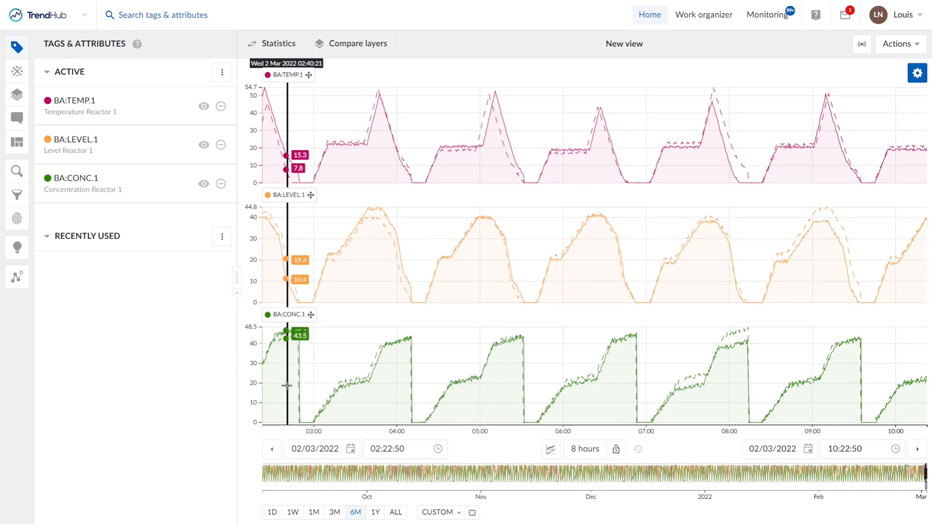
pyautogui.moveTo(191, 398)
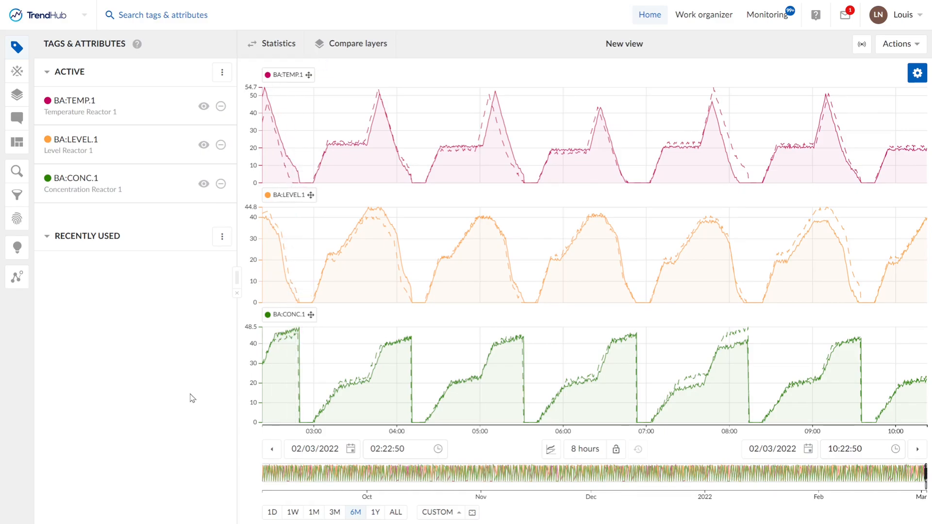
pyautogui.moveTo(84, 32)
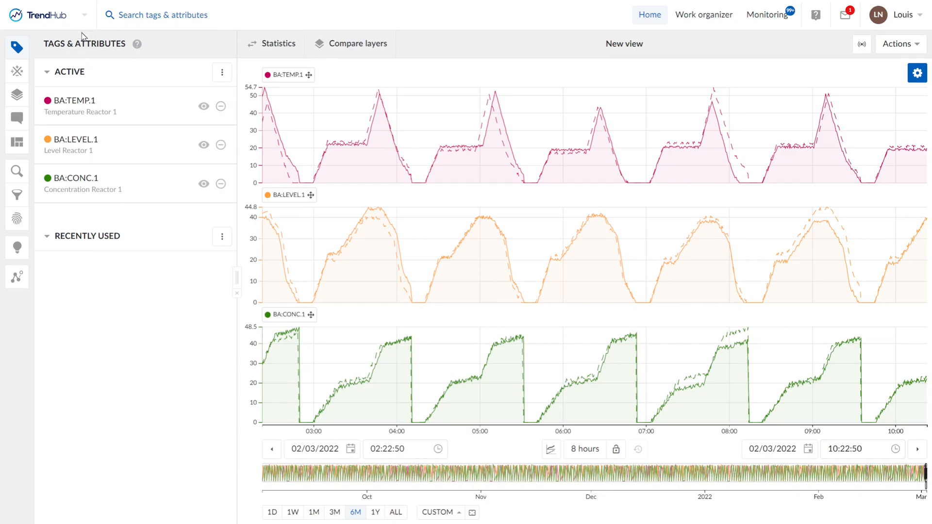
# Open the TrendHub logo switcher to show the ContextHub and DashHub options
pyautogui.click(49, 14)
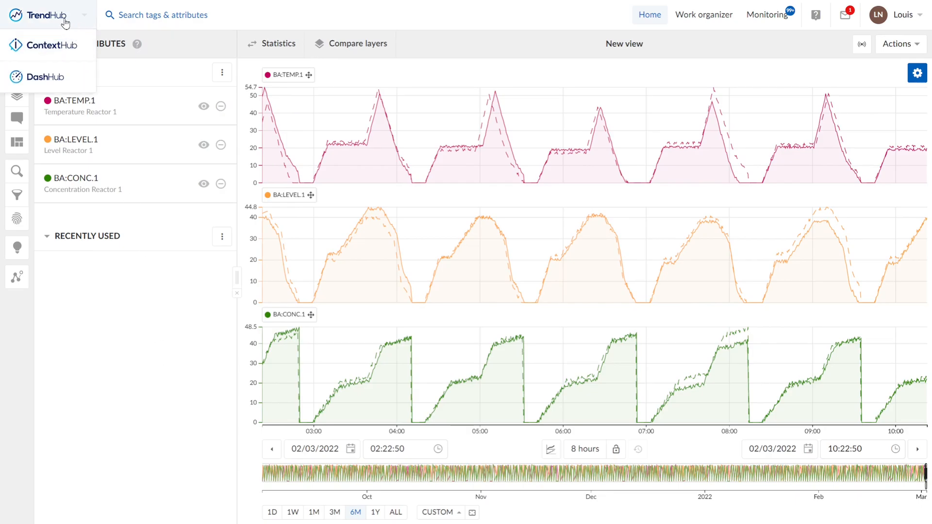
pyautogui.moveTo(29, 58)
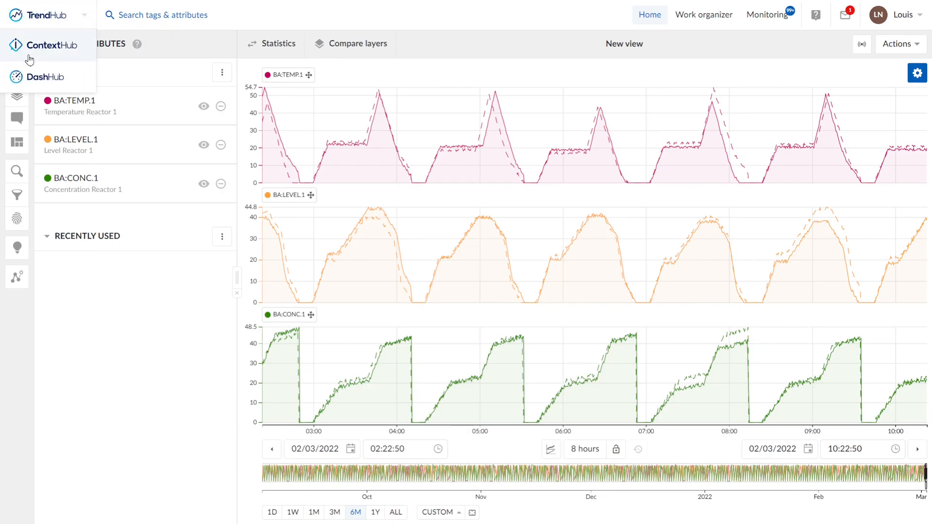
pyautogui.moveTo(85, 61)
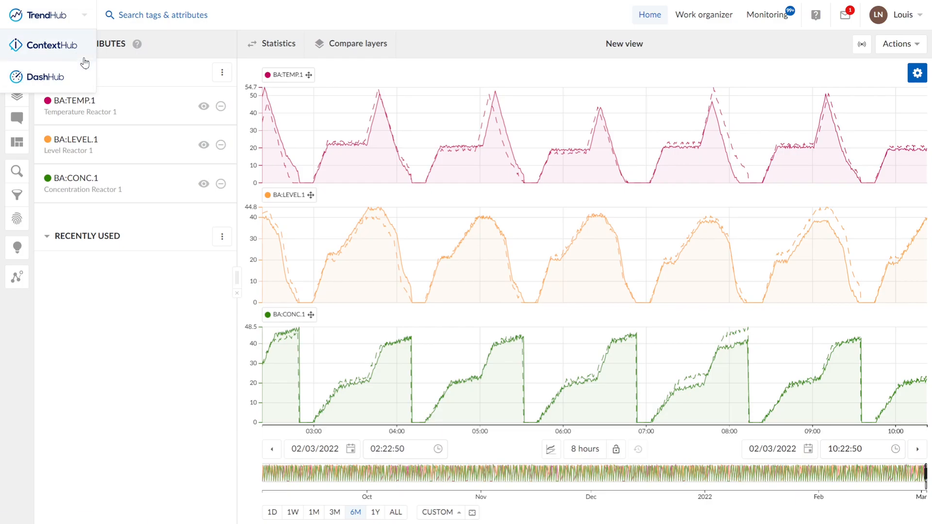
pyautogui.moveTo(150, 20)
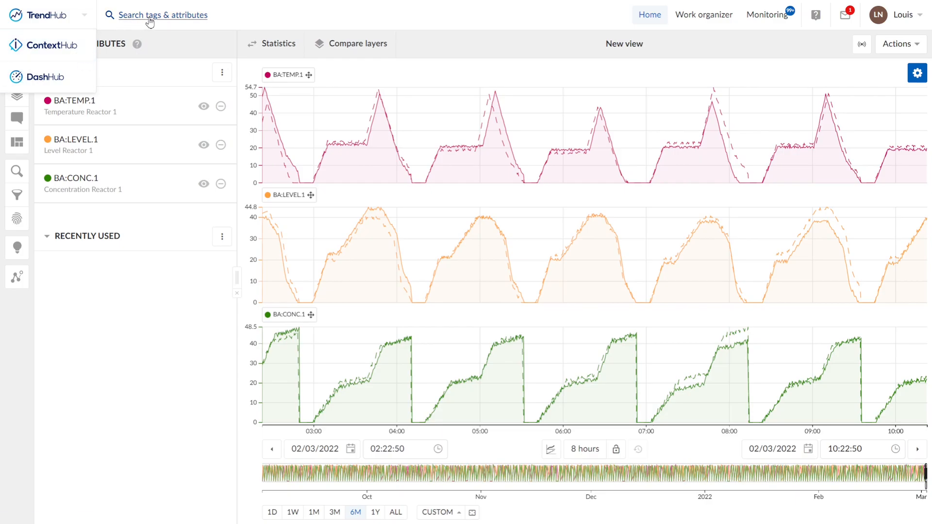
# Bring up the tag and attribute search listing BA: tags, including the added BA:CONC.1
pyautogui.click(162, 15)
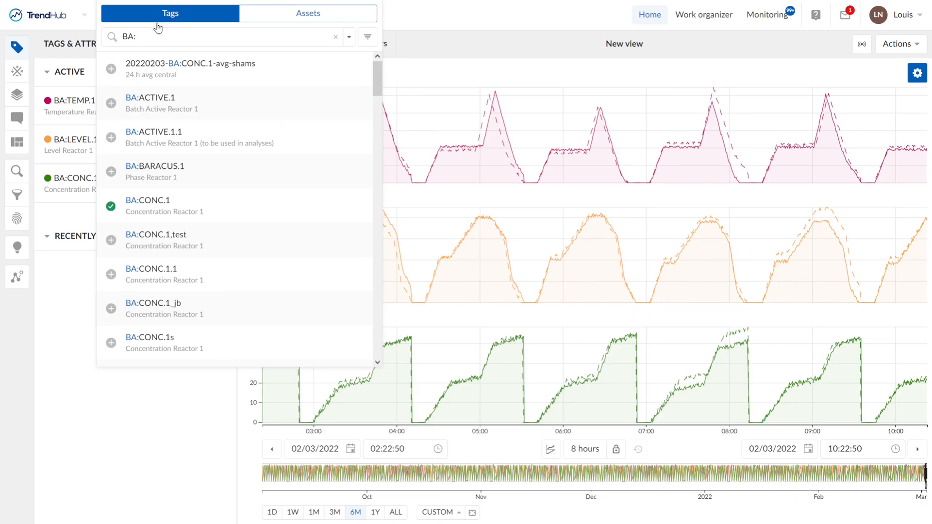
pyautogui.moveTo(408, 28)
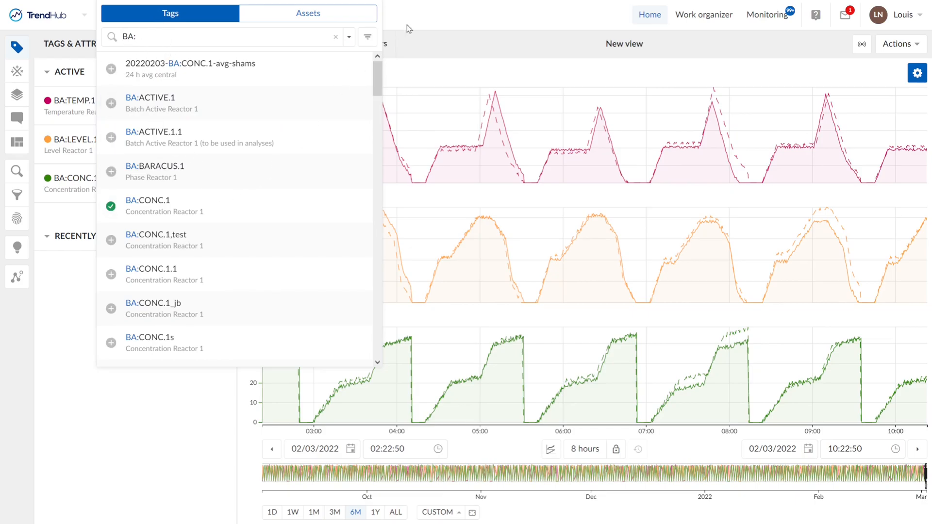
pyautogui.moveTo(427, 23)
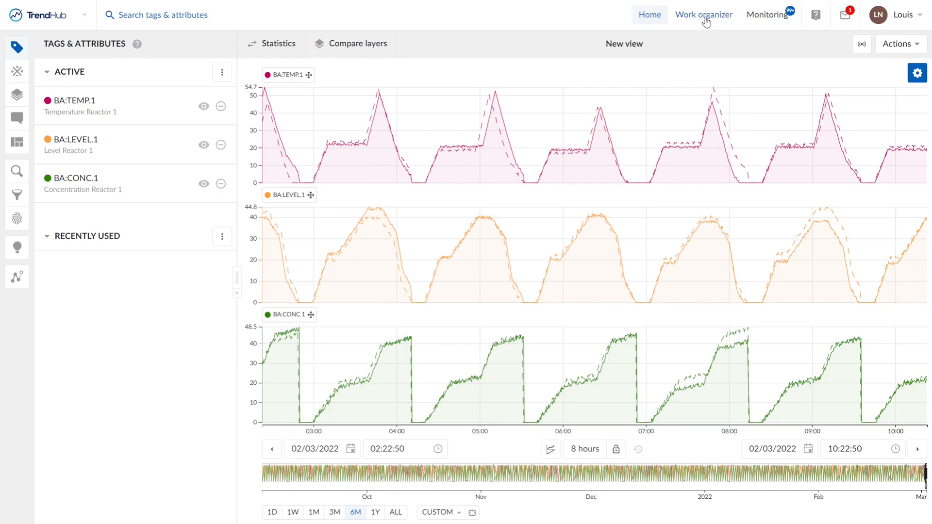
# Show the Work organizer with saved folders, ContextHub views, searches, filters and TrendHub views
pyautogui.click(704, 14)
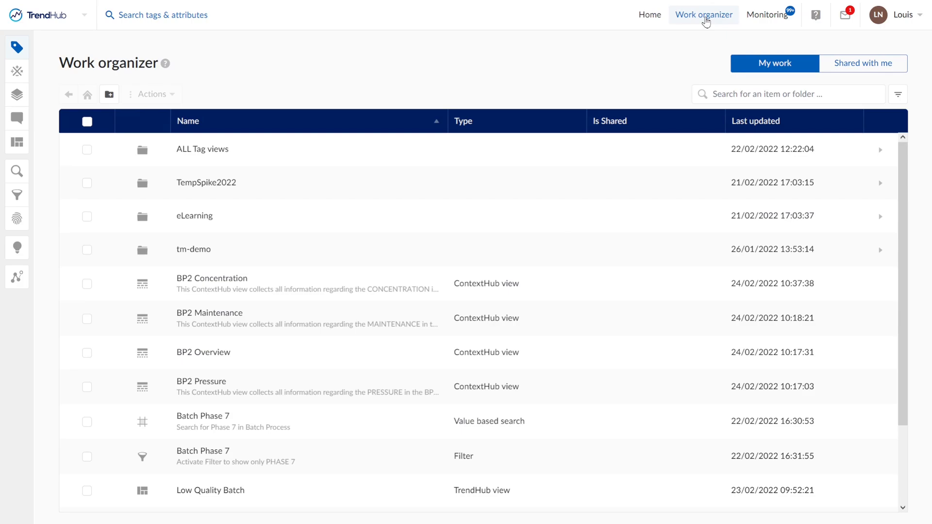
pyautogui.moveTo(756, 22)
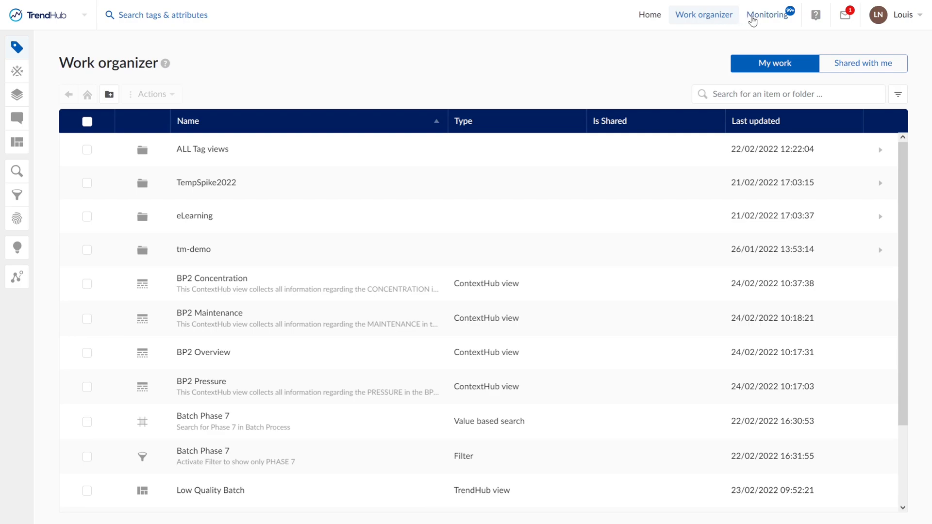
# Inspect the Monitoring table with the Aktive Batch monitor, then return Home
pyautogui.click(764, 15)
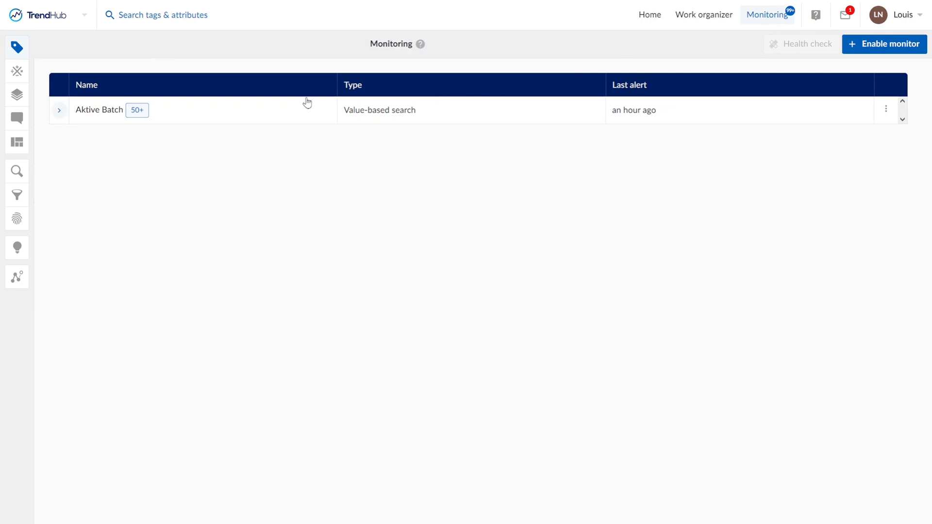
pyautogui.moveTo(562, 114)
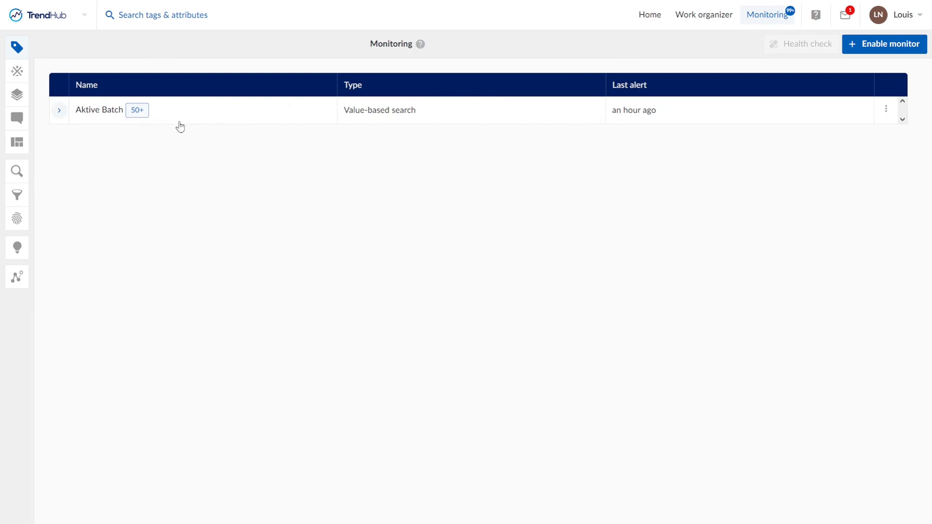
pyautogui.moveTo(639, 105)
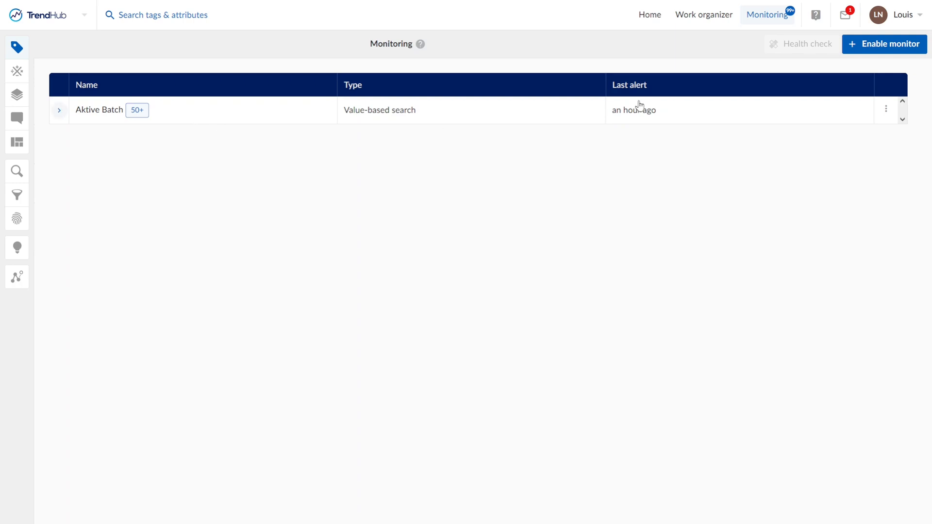
pyautogui.moveTo(649, 15)
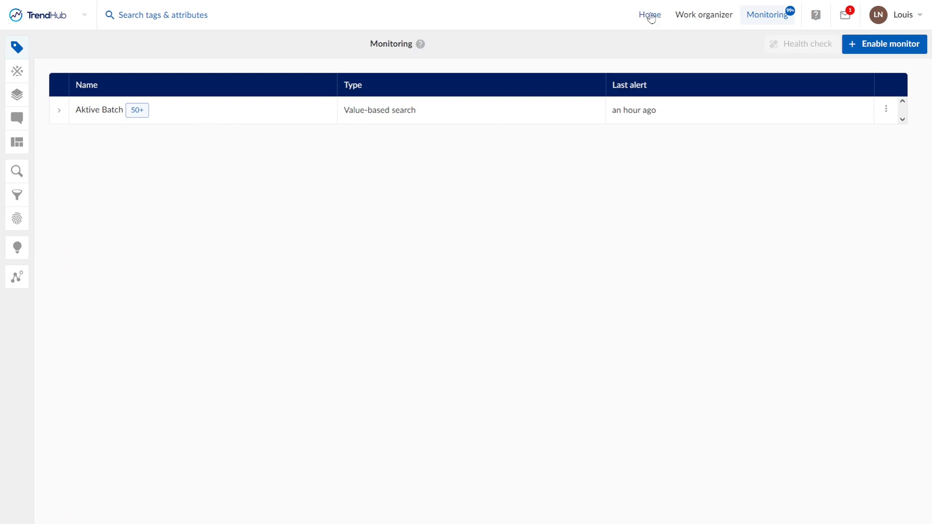
pyautogui.click(650, 15)
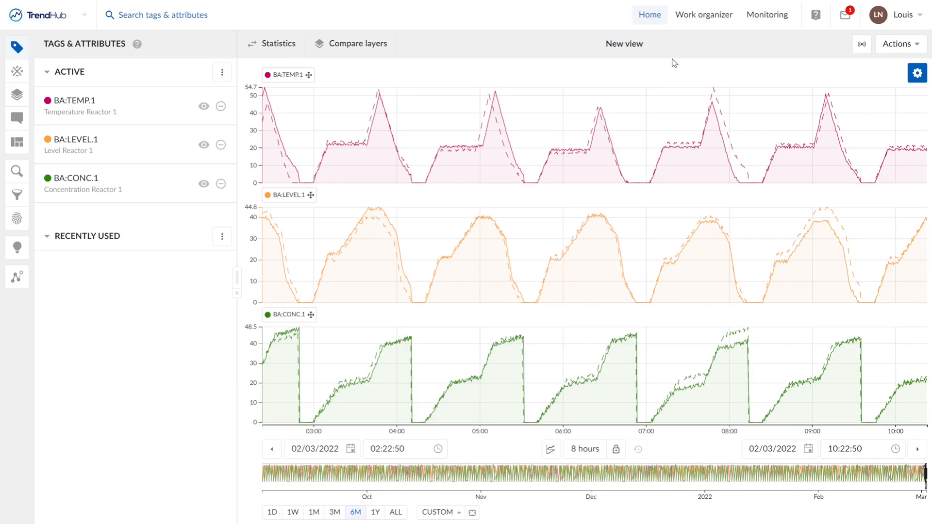
pyautogui.moveTo(815, 15)
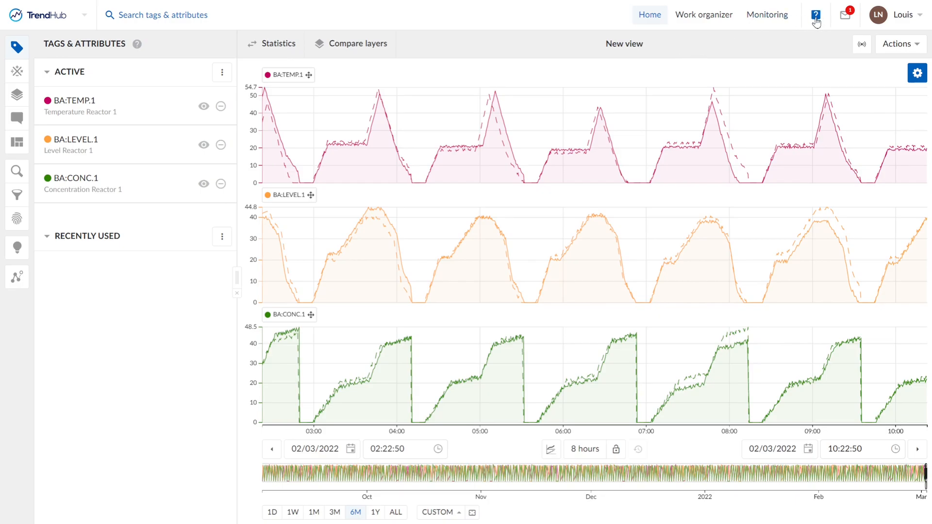
# Show the Resources menu with Help center, Getting started, E-learning and feedback options
pyautogui.click(816, 15)
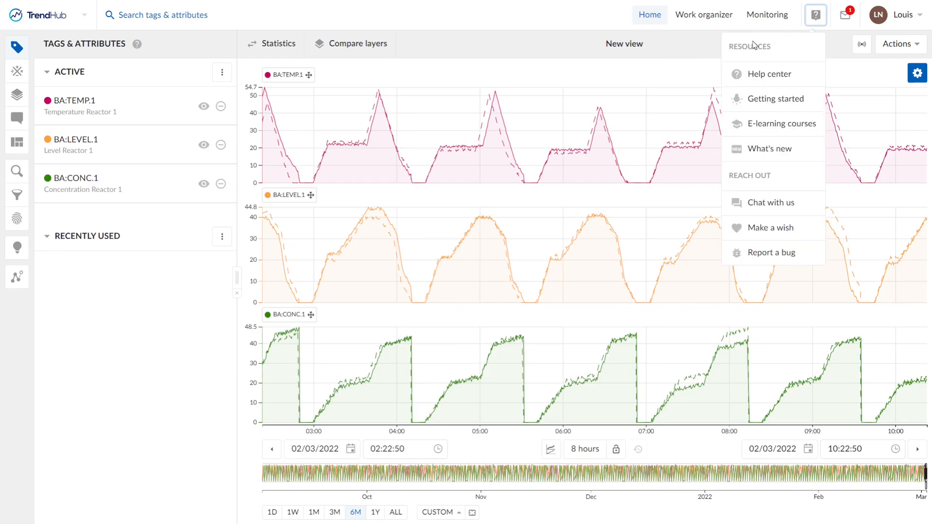
pyautogui.moveTo(754, 81)
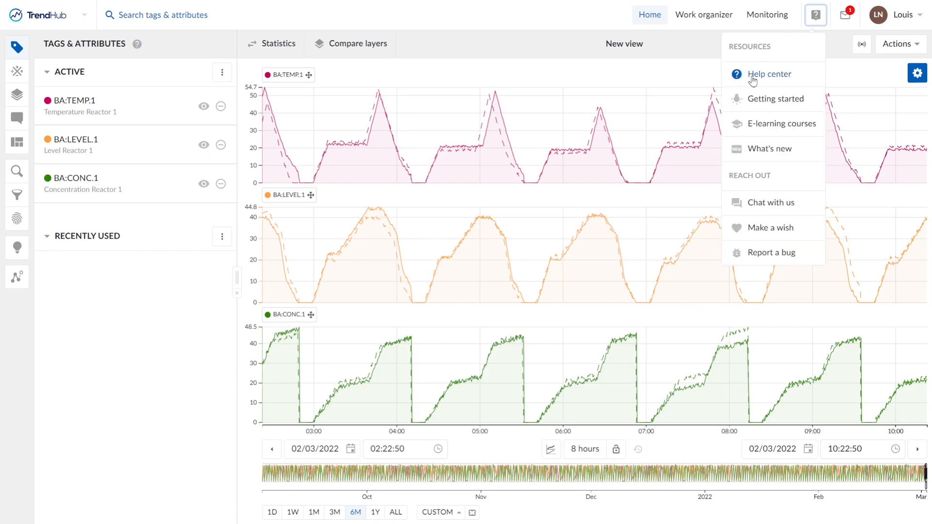
pyautogui.moveTo(799, 103)
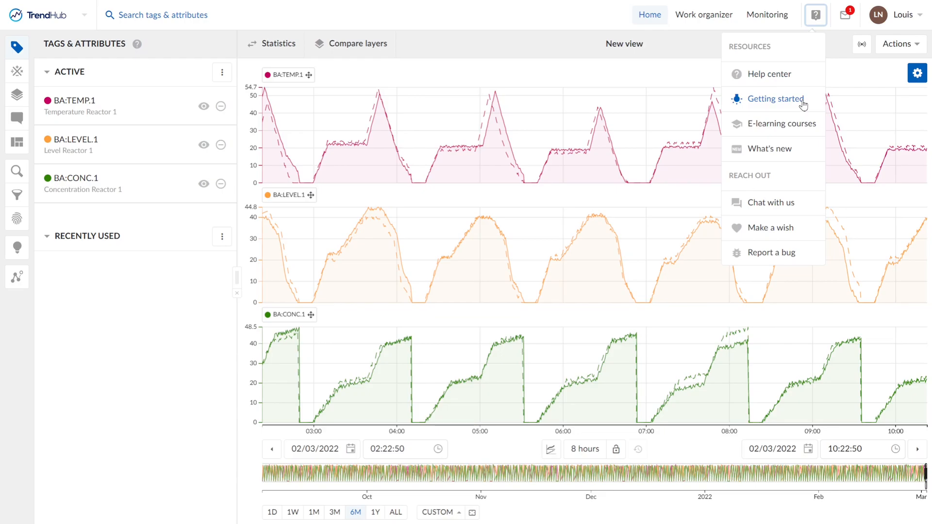
pyautogui.moveTo(753, 163)
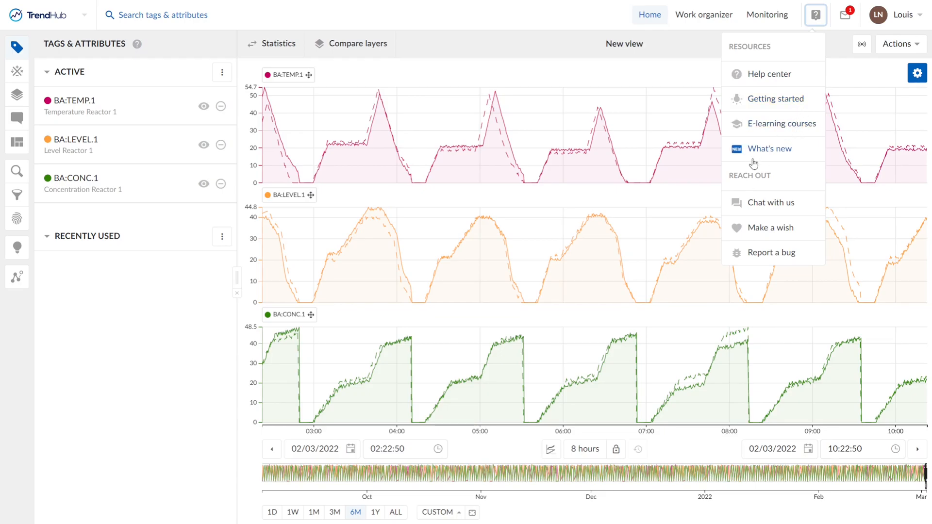
pyautogui.moveTo(784, 165)
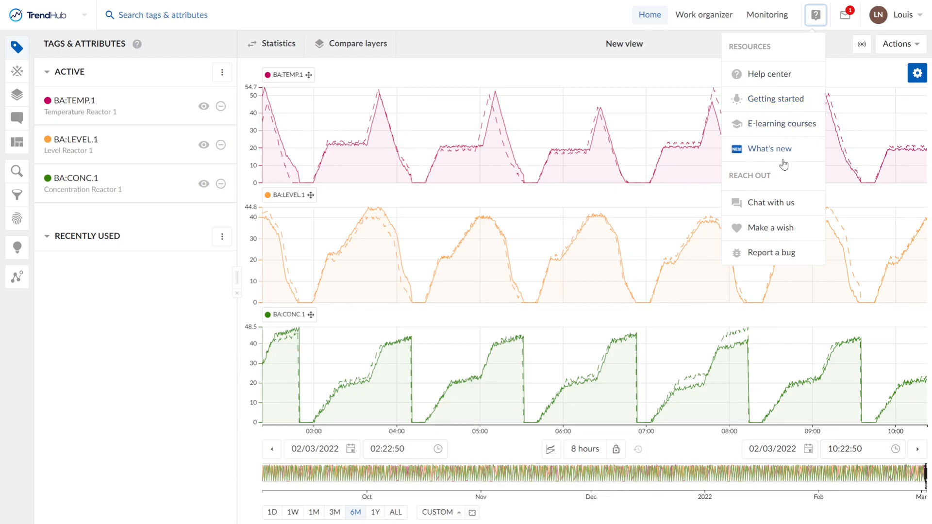
pyautogui.moveTo(746, 209)
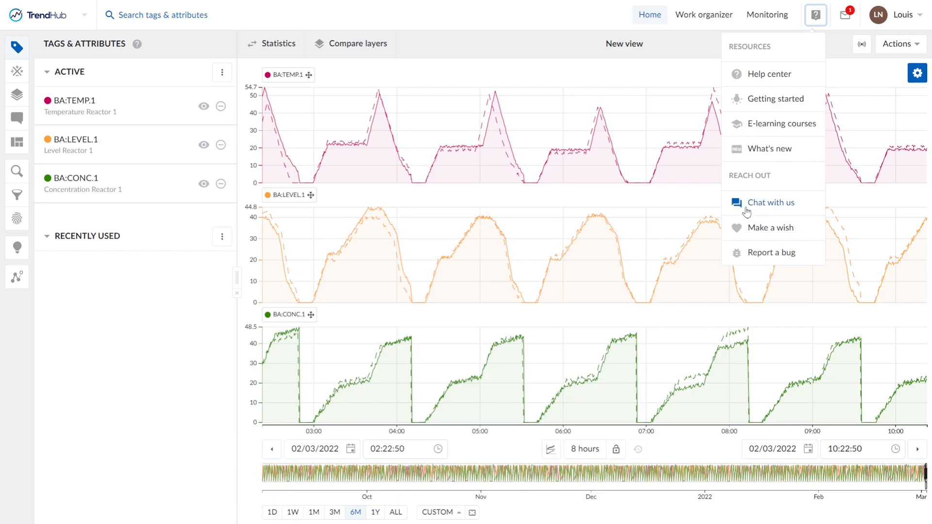
pyautogui.moveTo(788, 233)
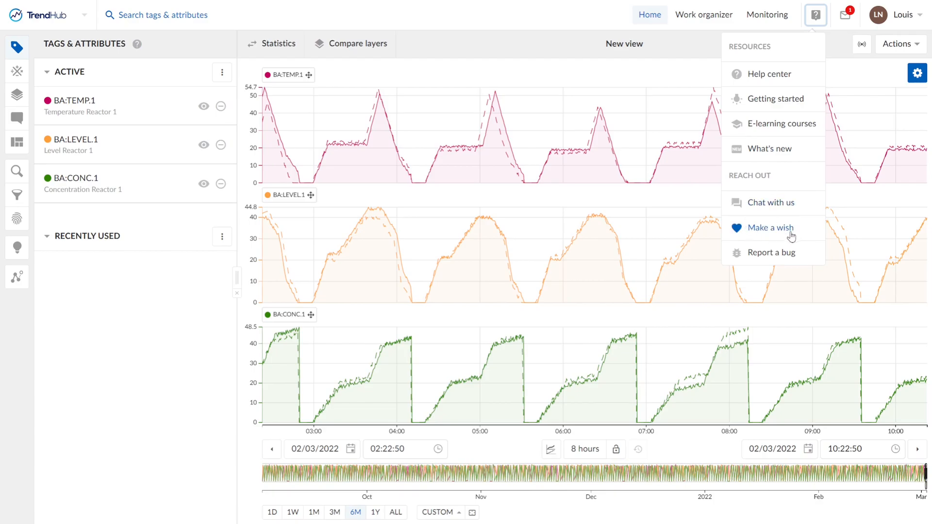
pyautogui.moveTo(789, 252)
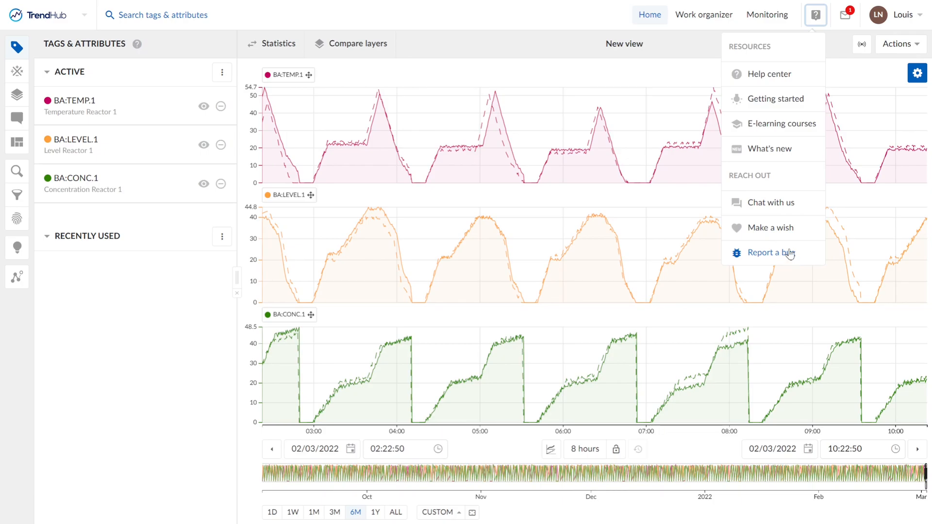
pyautogui.moveTo(844, 16)
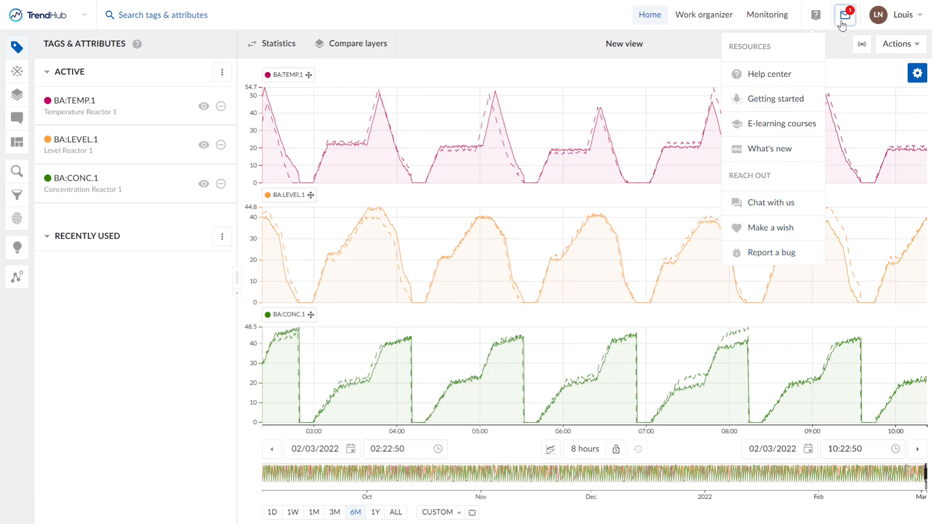
# Show the shared value-based search and two context item creation notifications
pyautogui.click(844, 15)
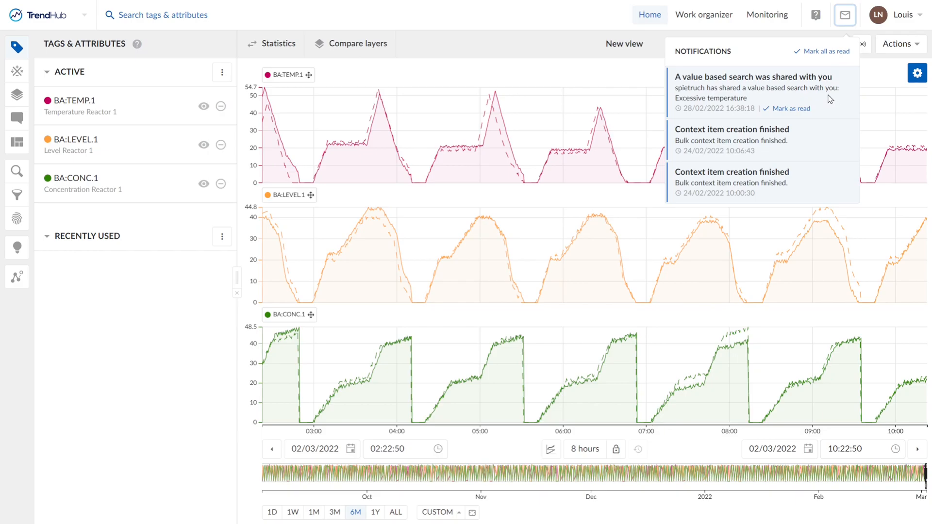
pyautogui.moveTo(714, 89)
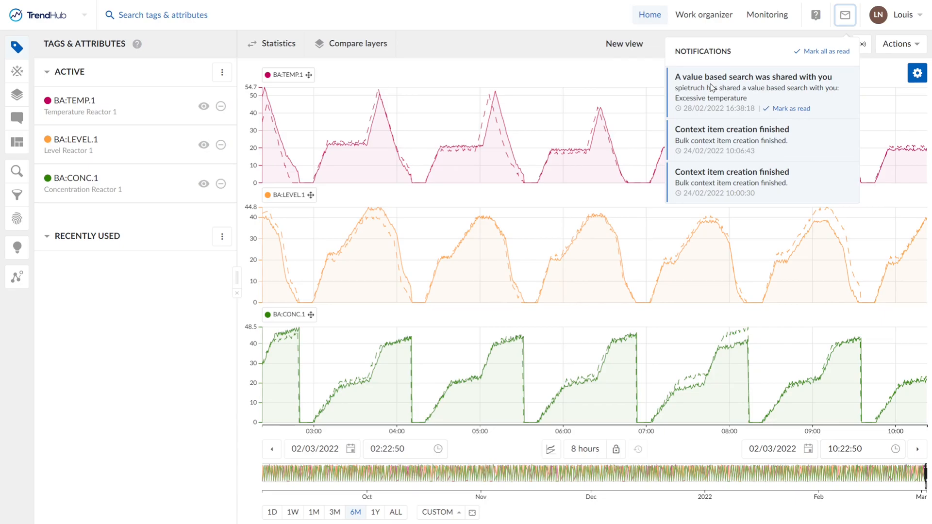
pyautogui.moveTo(752, 81)
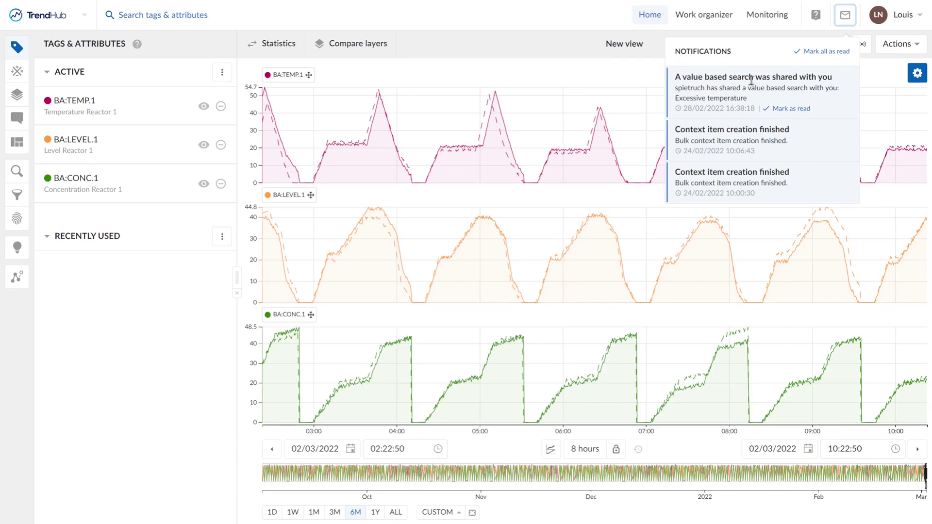
# Review the user account menu with session, log-out and NIGHTLY version, then dismiss it
pyautogui.click(878, 13)
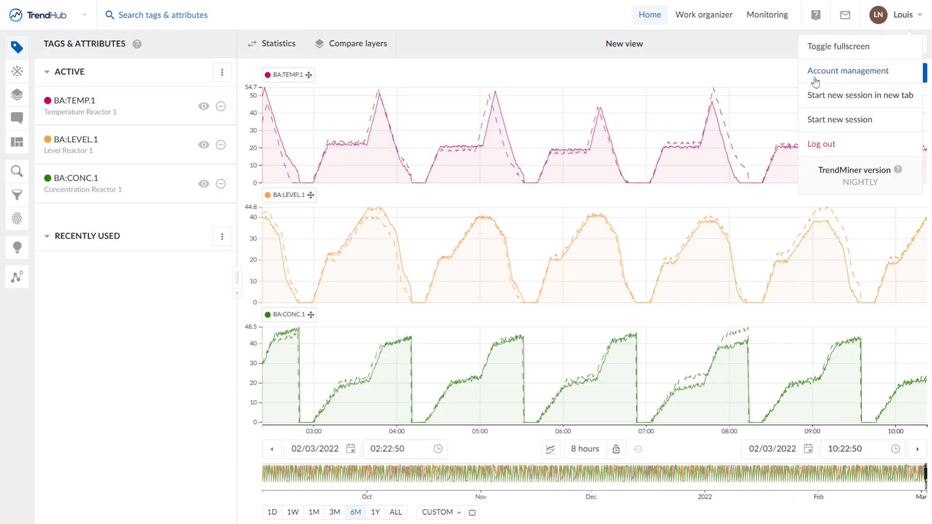
pyautogui.moveTo(908, 82)
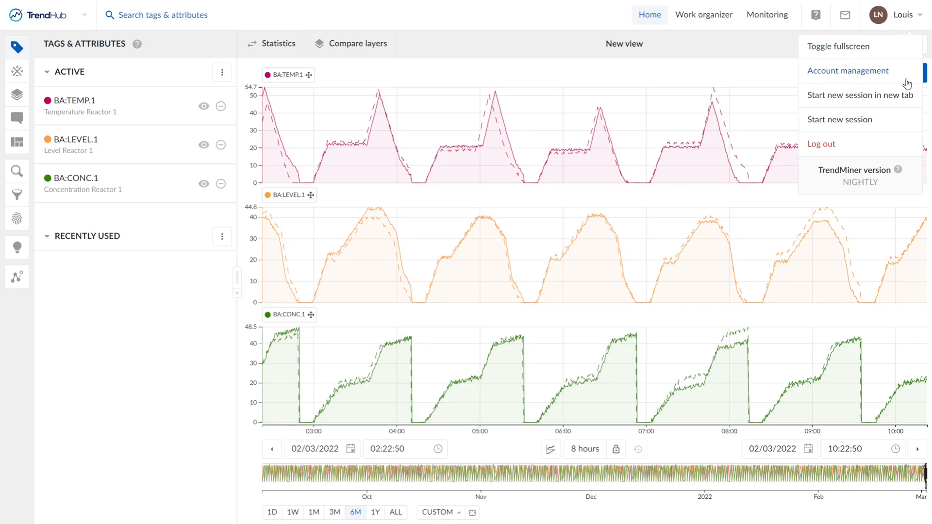
pyautogui.moveTo(881, 102)
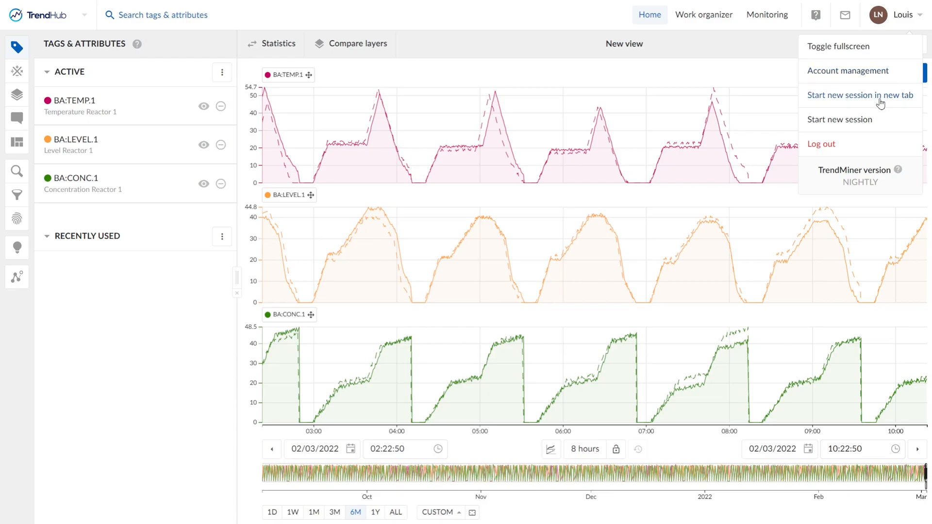
pyautogui.moveTo(834, 96)
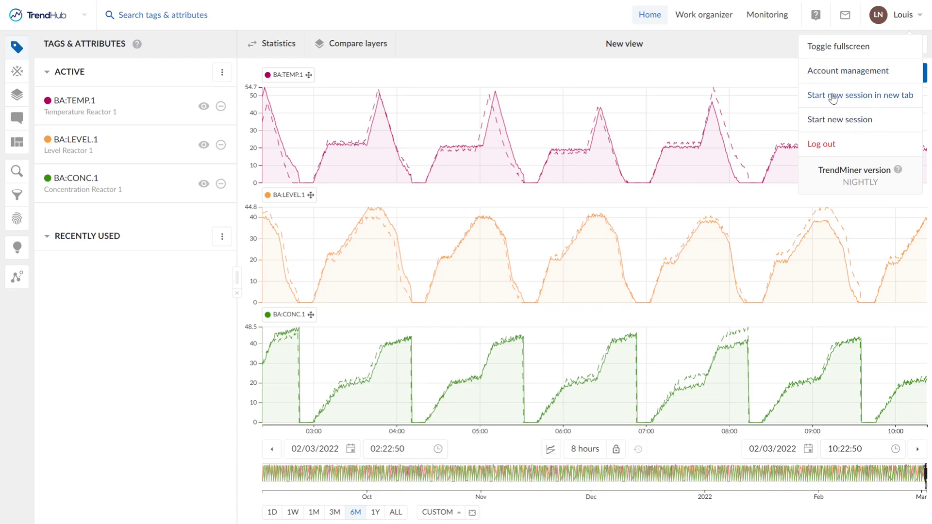
pyautogui.moveTo(827, 157)
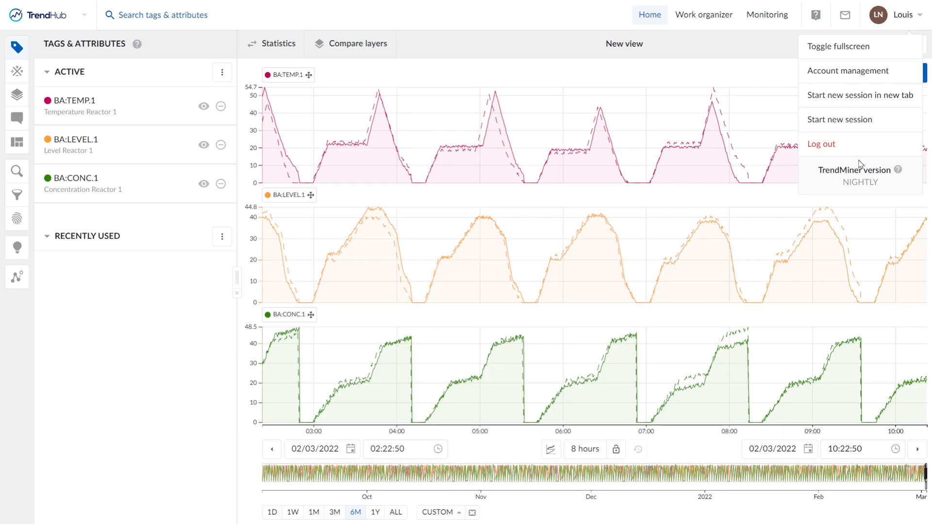
pyautogui.moveTo(855, 180)
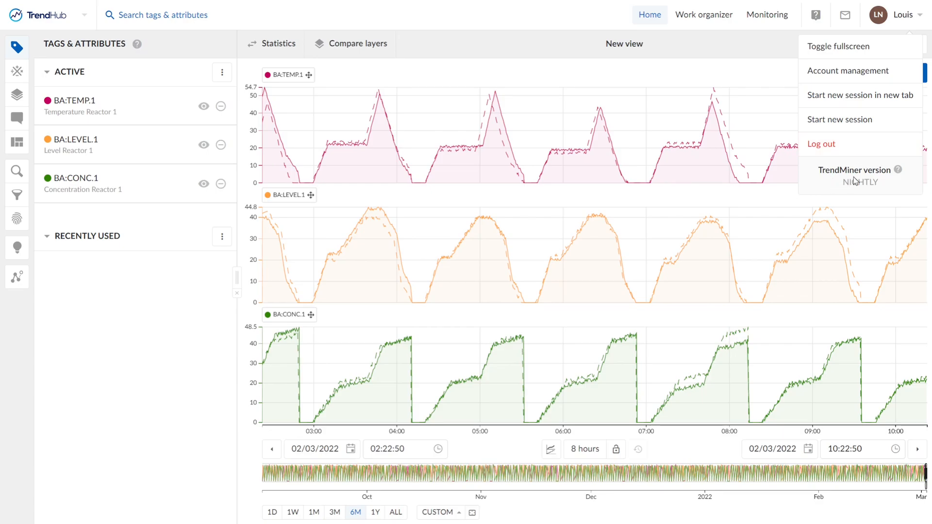
pyautogui.moveTo(896, 175)
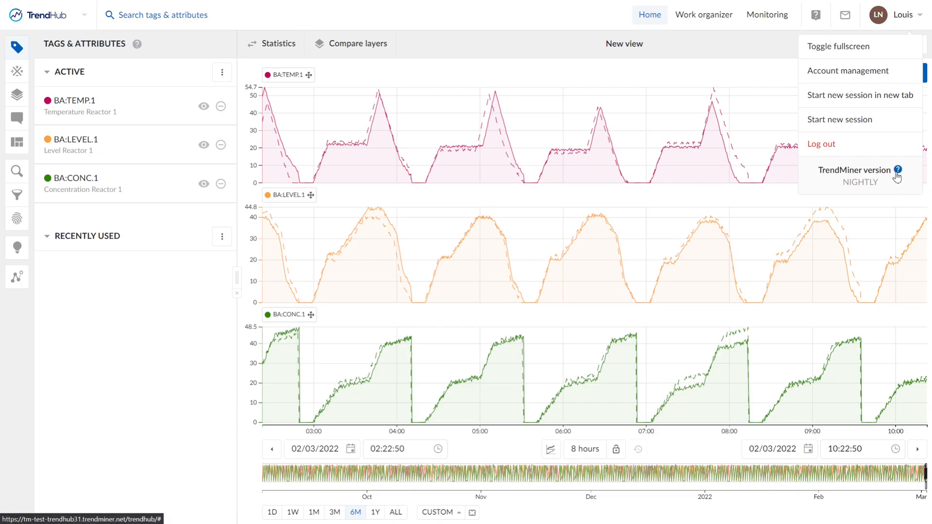
pyautogui.click(612, 44)
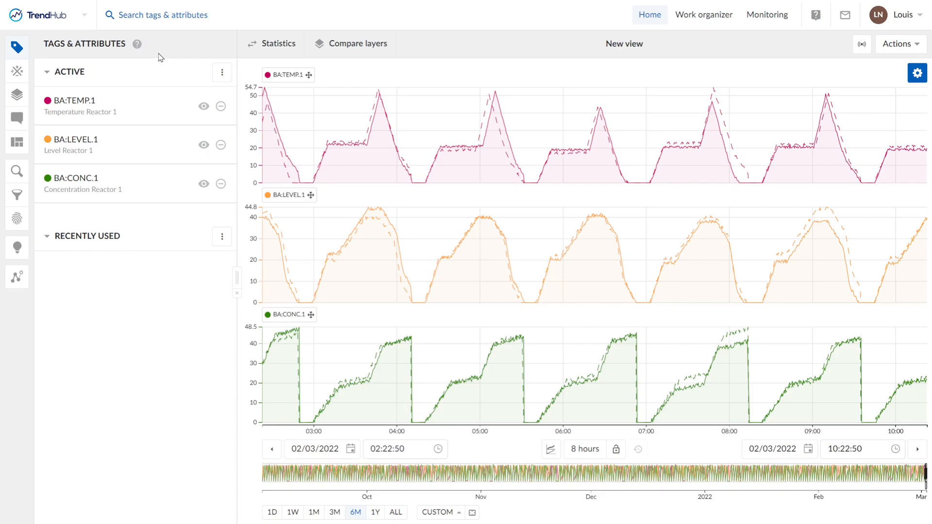
pyautogui.moveTo(17, 47)
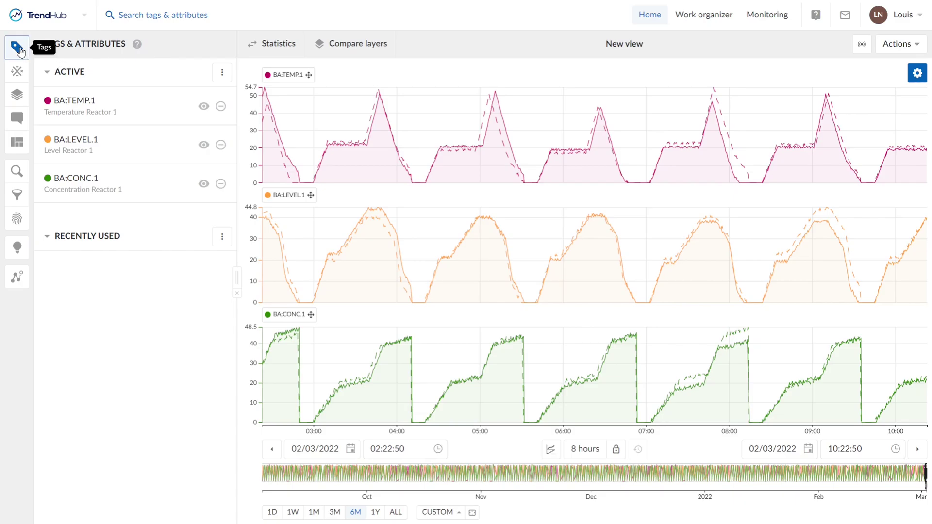
pyautogui.moveTo(17, 72)
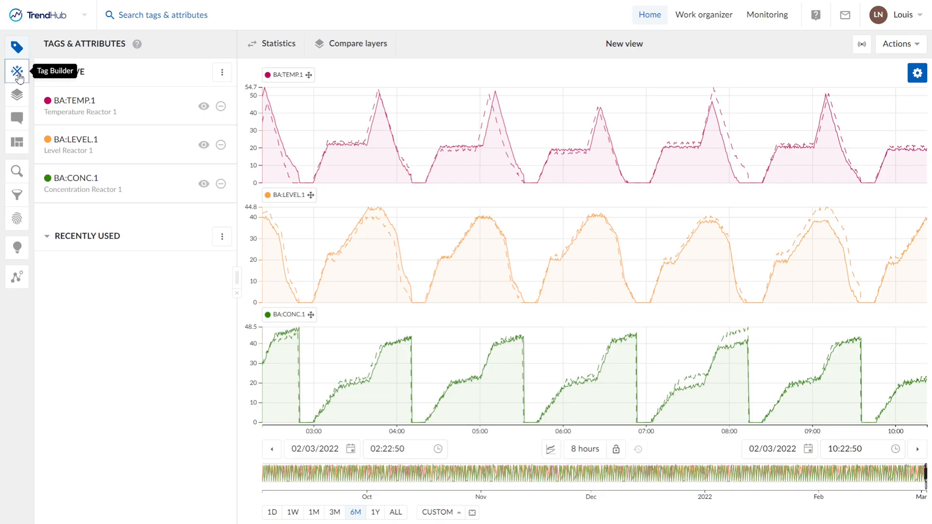
# Browse Tag Builder, Layers, Context items, Saved Views, Search, Filters and Diagnose, then hide the side panel
pyautogui.click(17, 71)
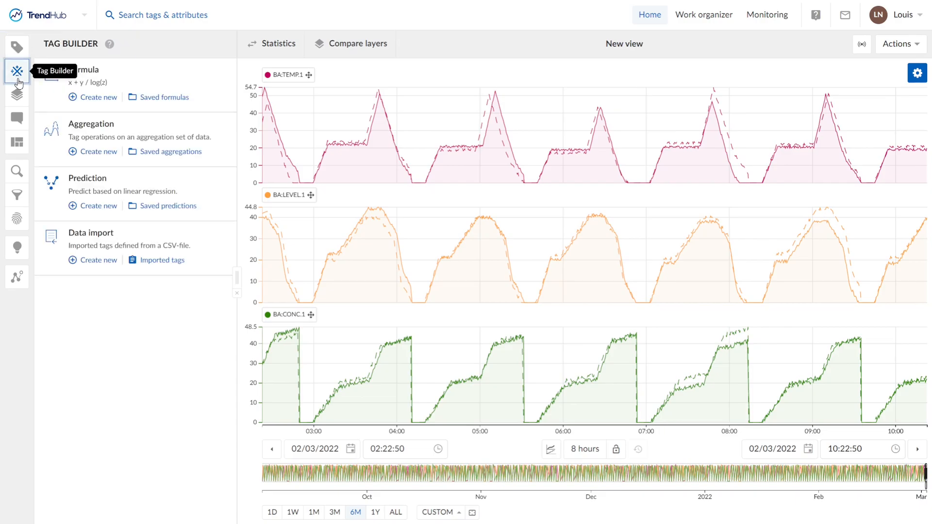
pyautogui.click(17, 96)
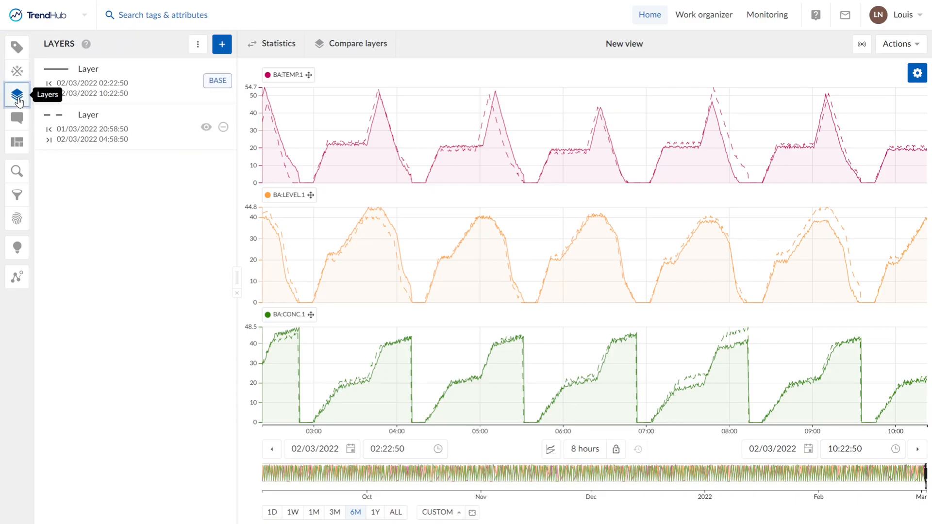
pyautogui.click(17, 116)
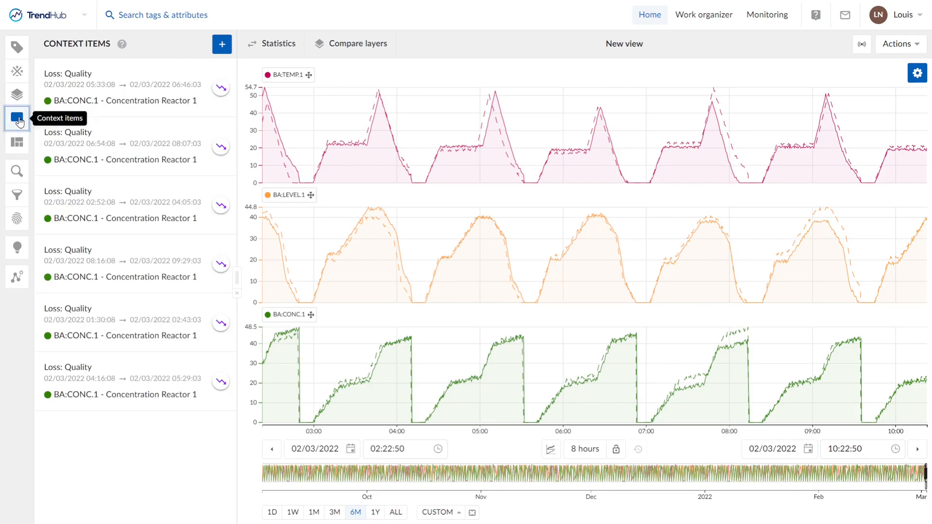
pyautogui.moveTo(17, 141)
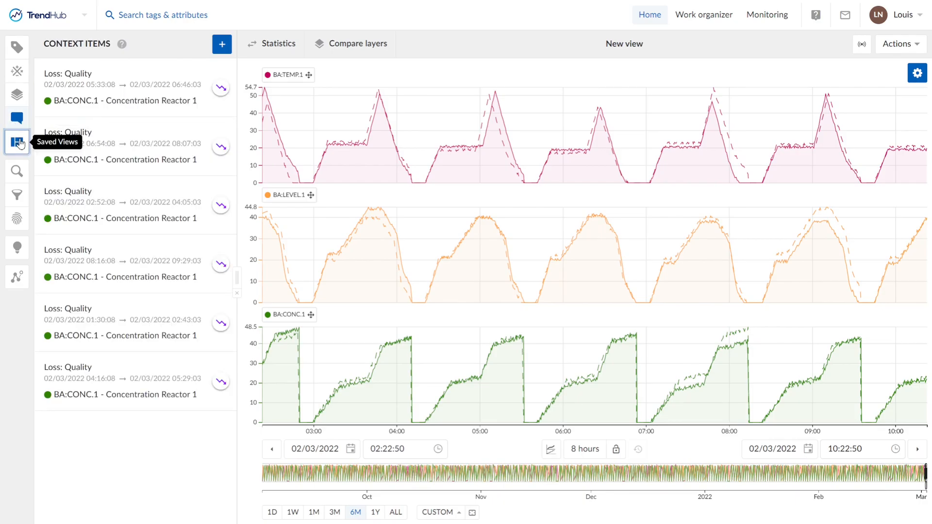
pyautogui.click(17, 142)
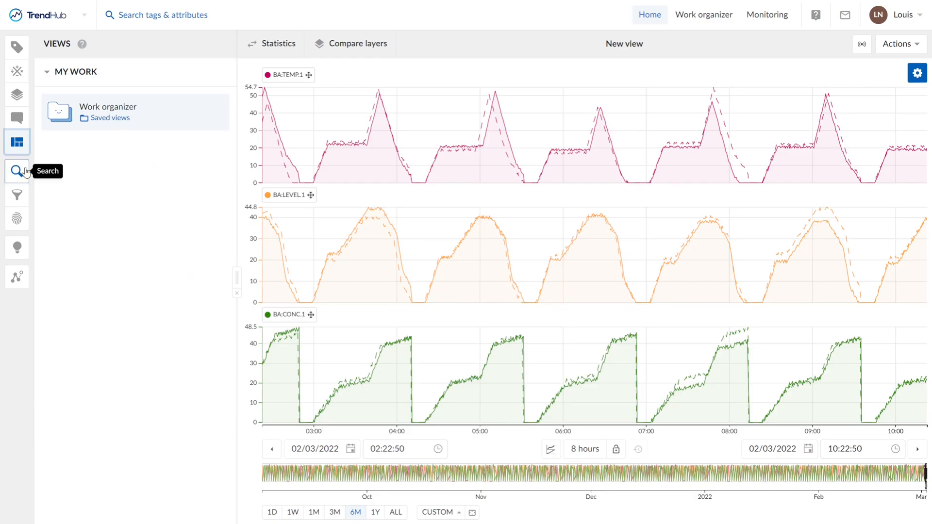
pyautogui.click(16, 171)
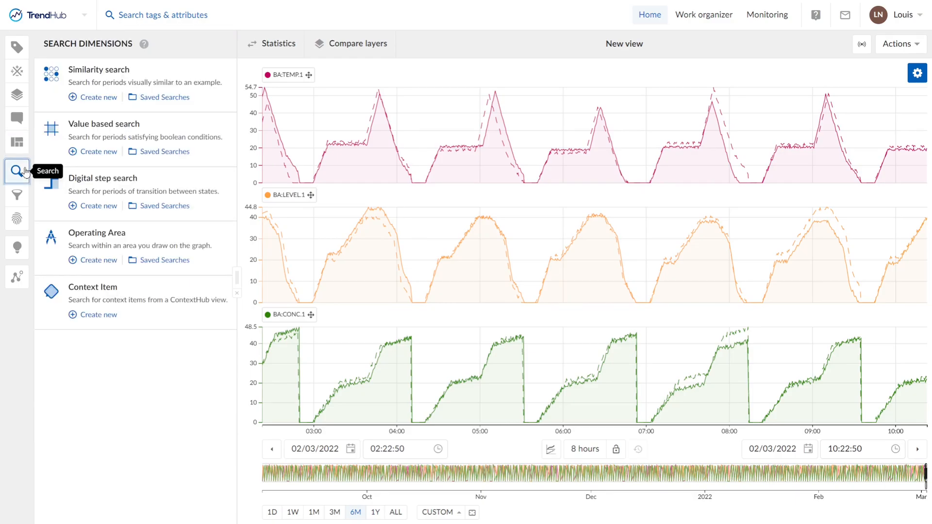
pyautogui.click(17, 194)
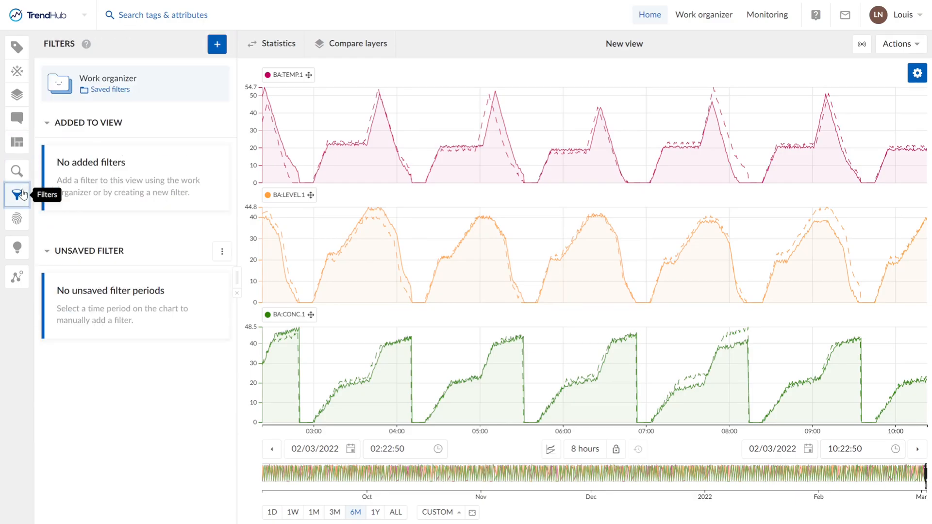
pyautogui.moveTo(18, 219)
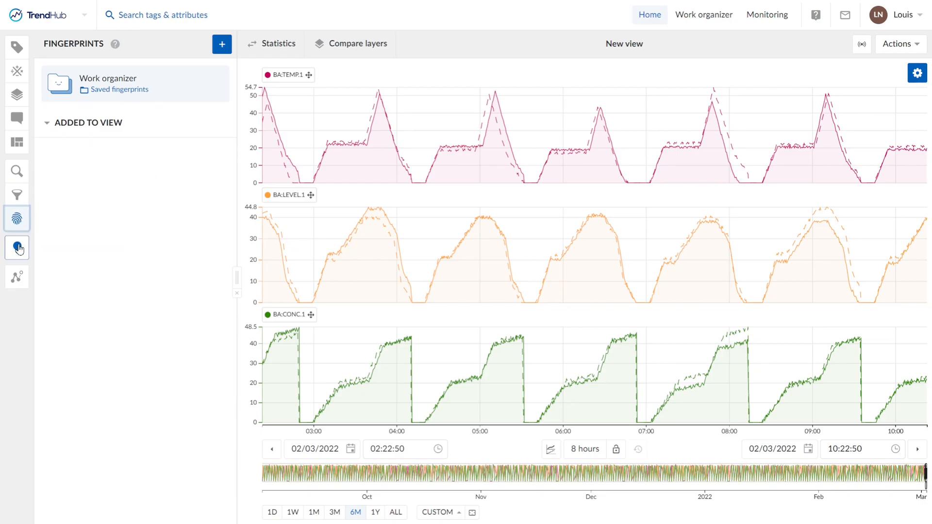
pyautogui.click(17, 247)
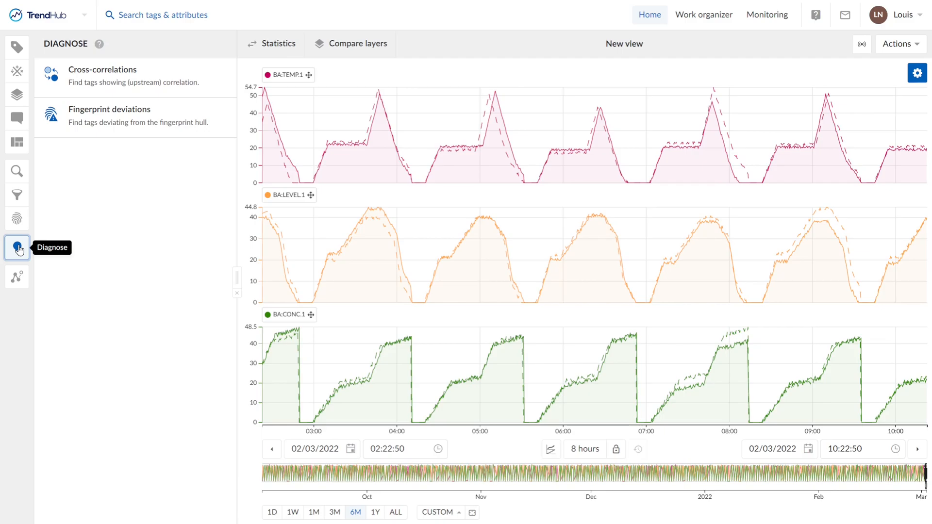
pyautogui.click(17, 277)
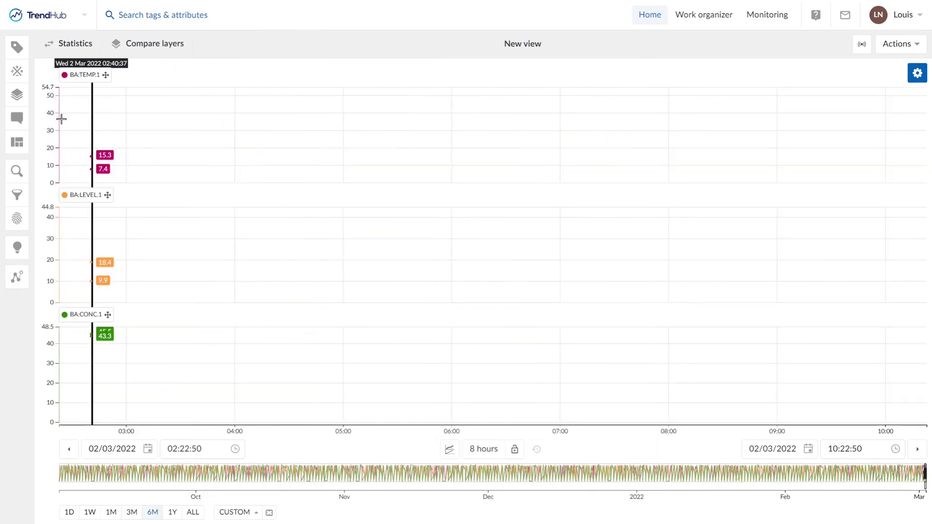
# Reopen the Tags & Attributes panel listing BA:TEMP.1, BA:LEVEL.1 and BA:CONC.1
pyautogui.click(16, 48)
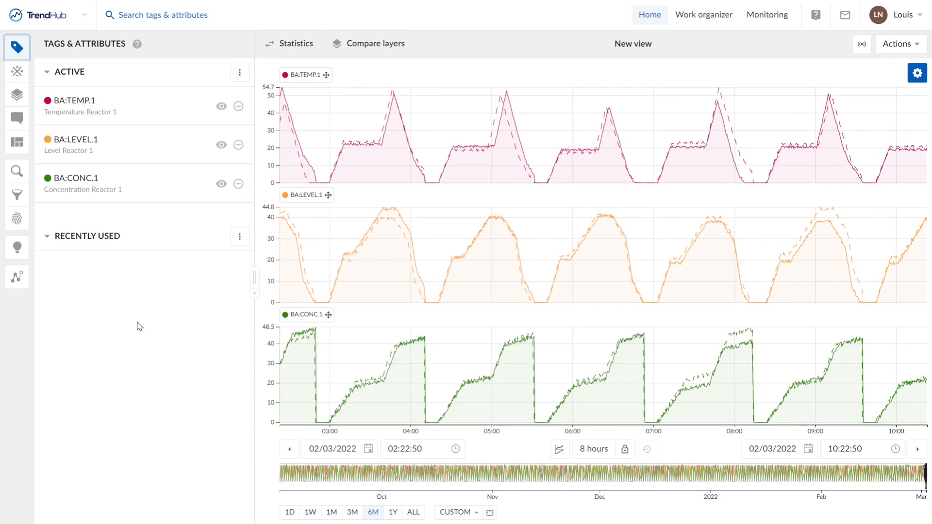
pyautogui.moveTo(466, 296)
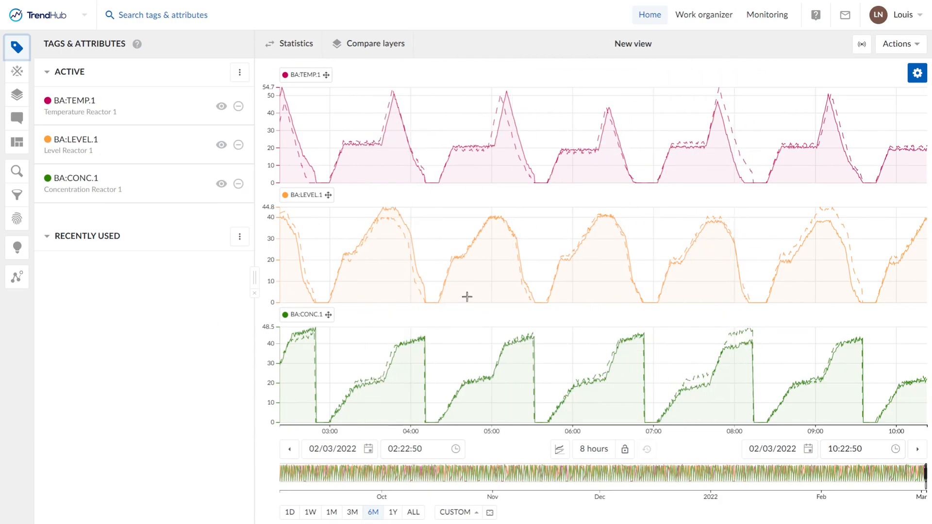
pyautogui.moveTo(632, 68)
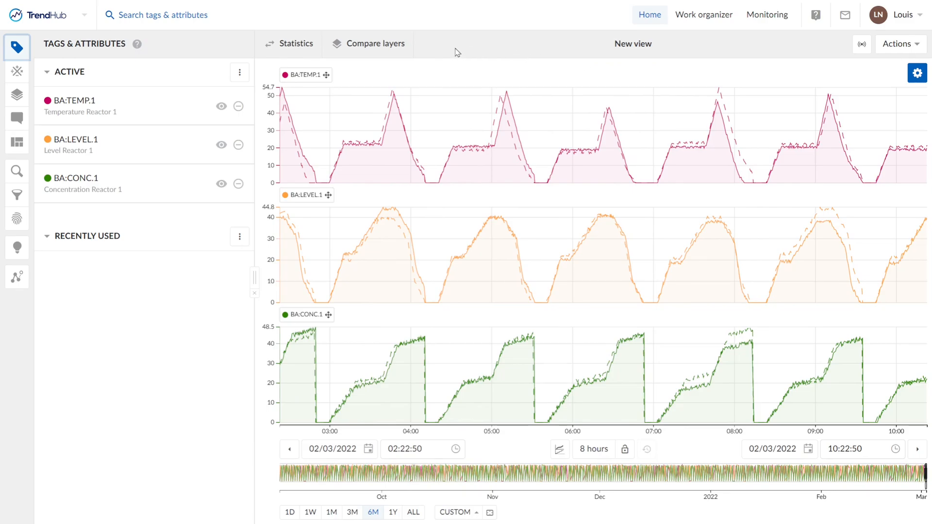
# View the statistics table, then the layer comparison of AVG values with percentage differences
pyautogui.click(295, 44)
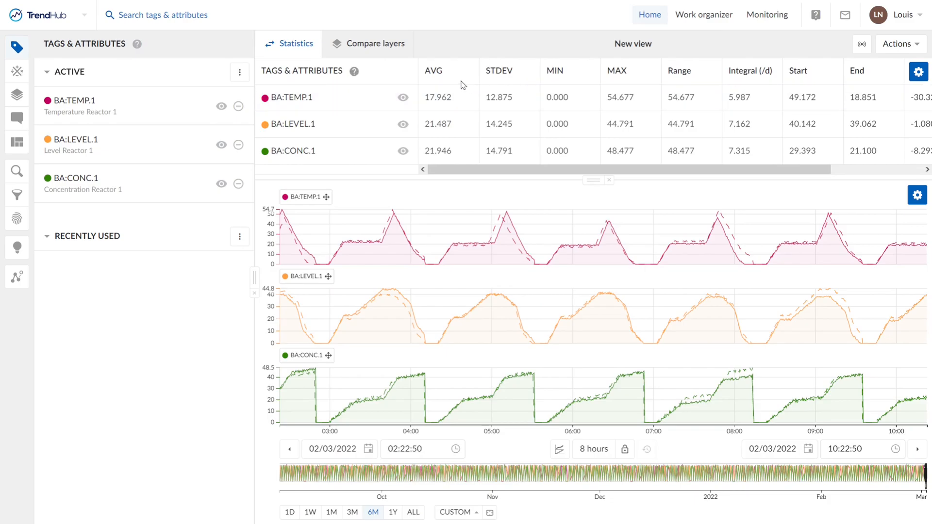
pyautogui.moveTo(688, 84)
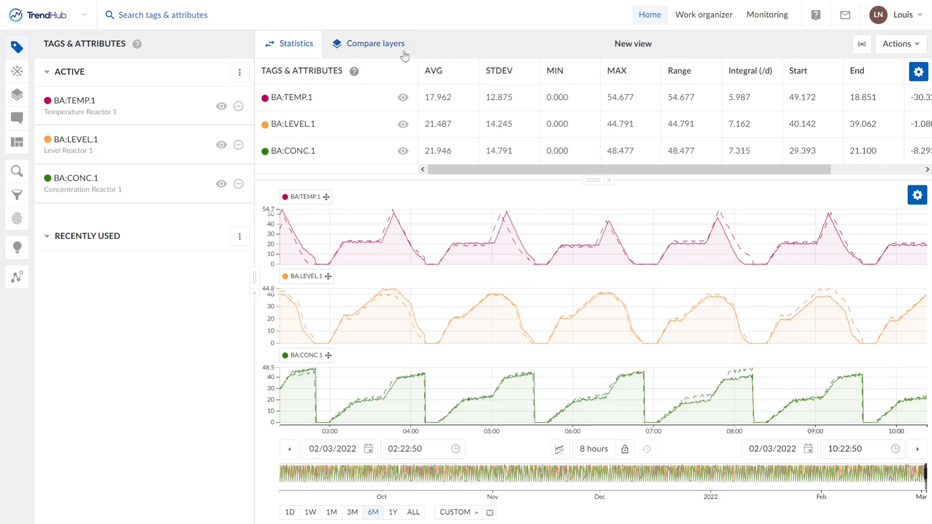
pyautogui.moveTo(392, 55)
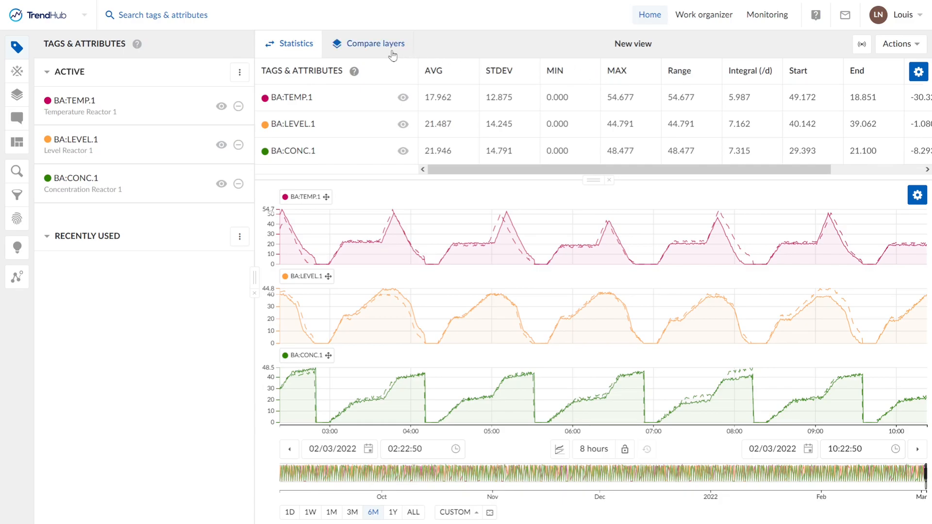
pyautogui.click(374, 44)
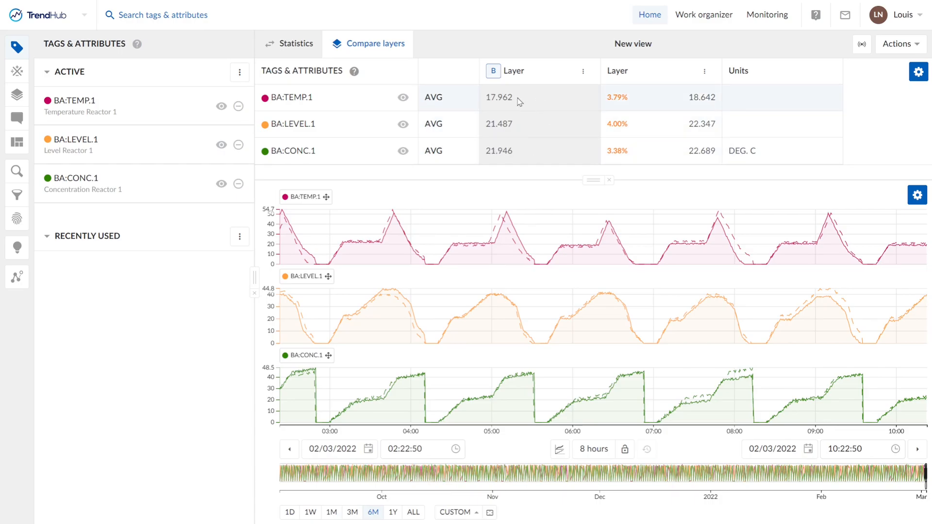
pyautogui.moveTo(518, 96)
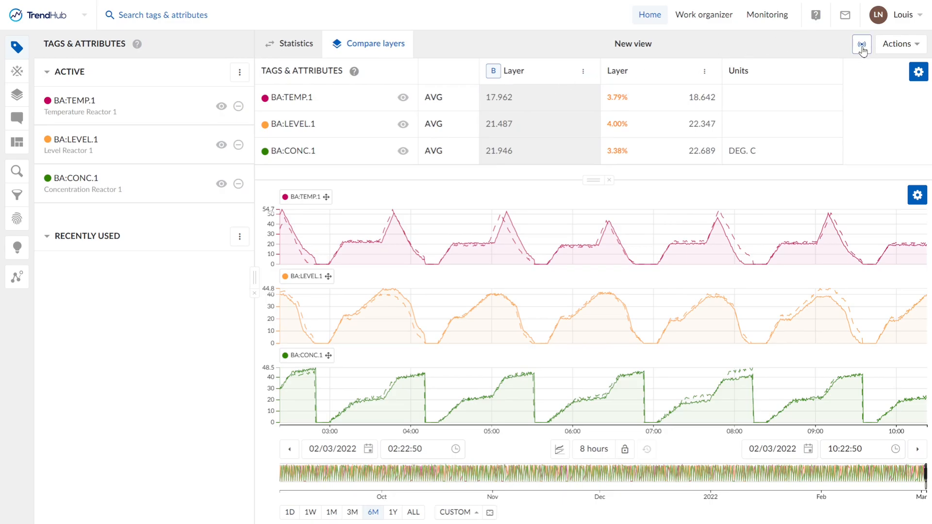
pyautogui.moveTo(862, 44)
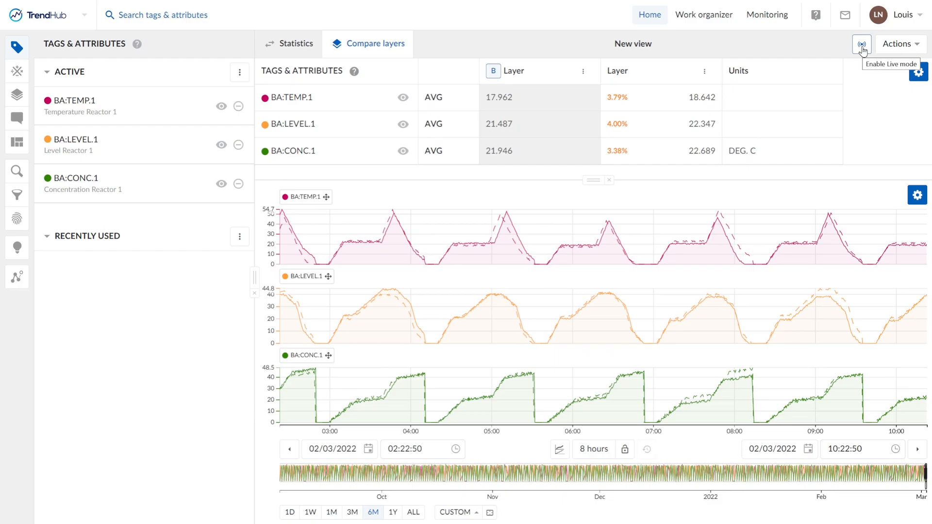
# Open the view actions menu with discard changes, save as, new view, shareable link and export
pyautogui.click(908, 44)
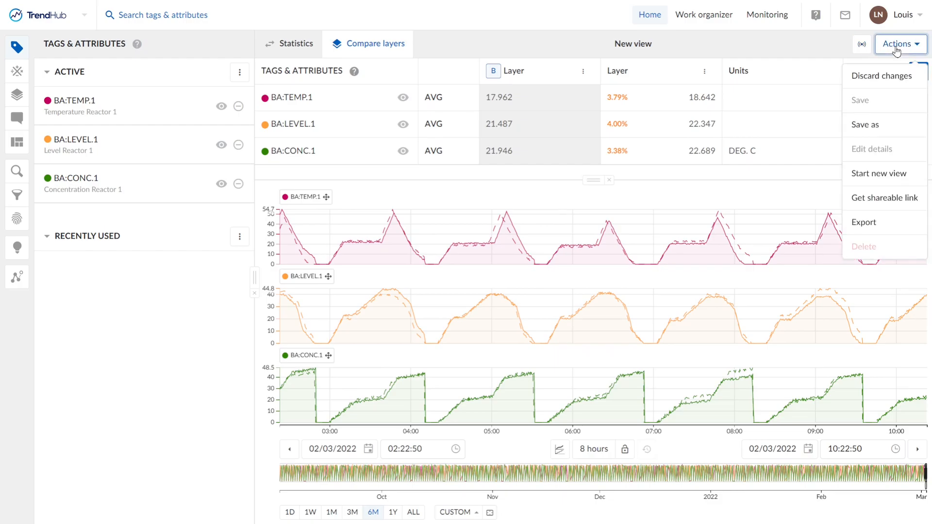
pyautogui.moveTo(882, 76)
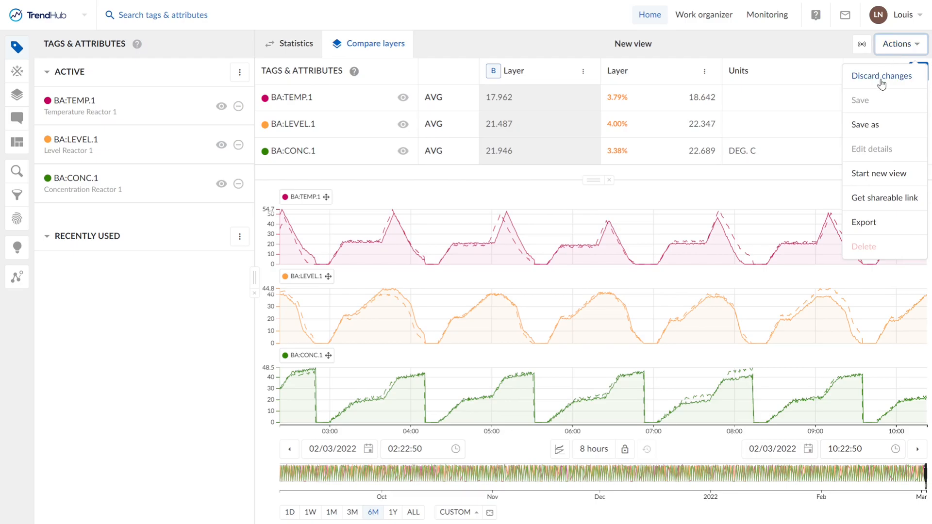
pyautogui.moveTo(852, 127)
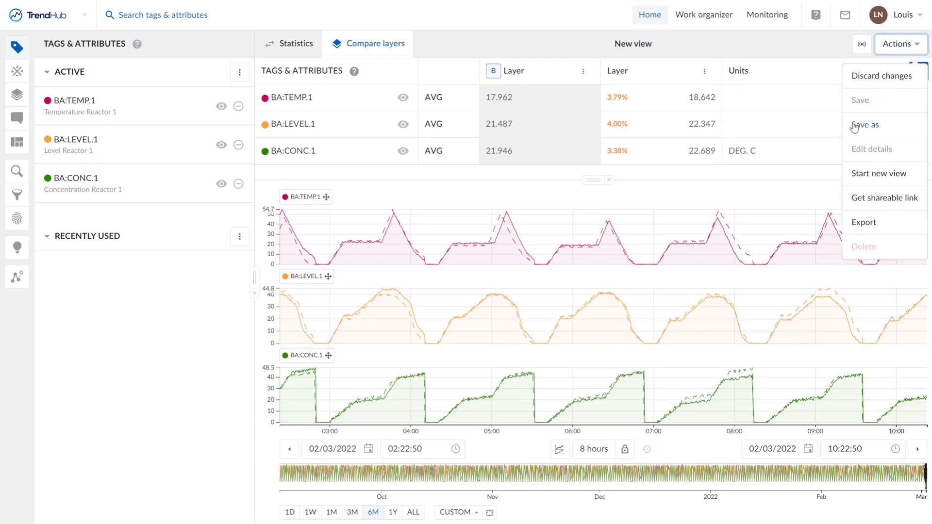
pyautogui.moveTo(879, 197)
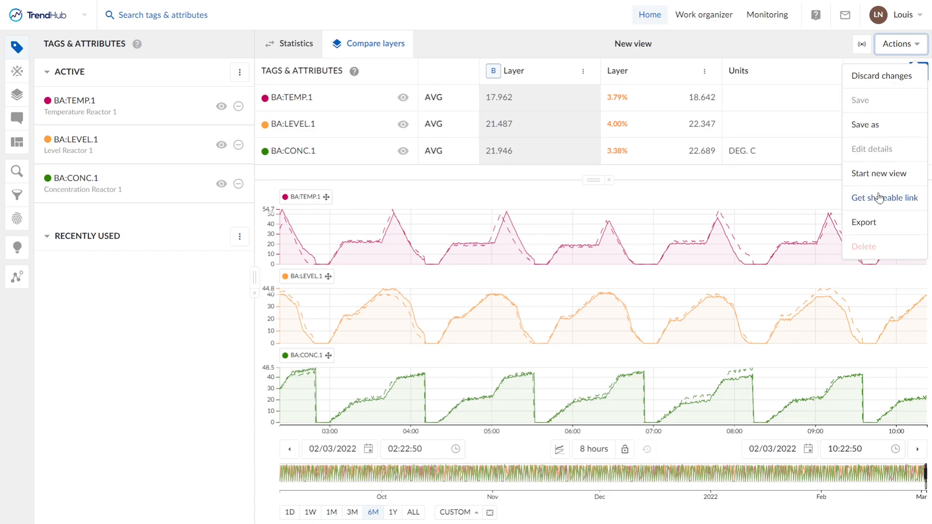
pyautogui.moveTo(897, 185)
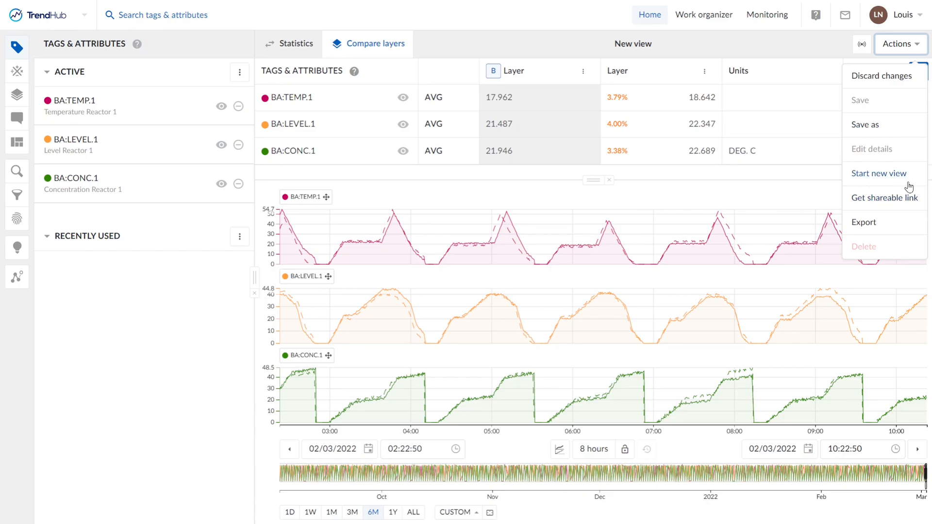
pyautogui.moveTo(882, 231)
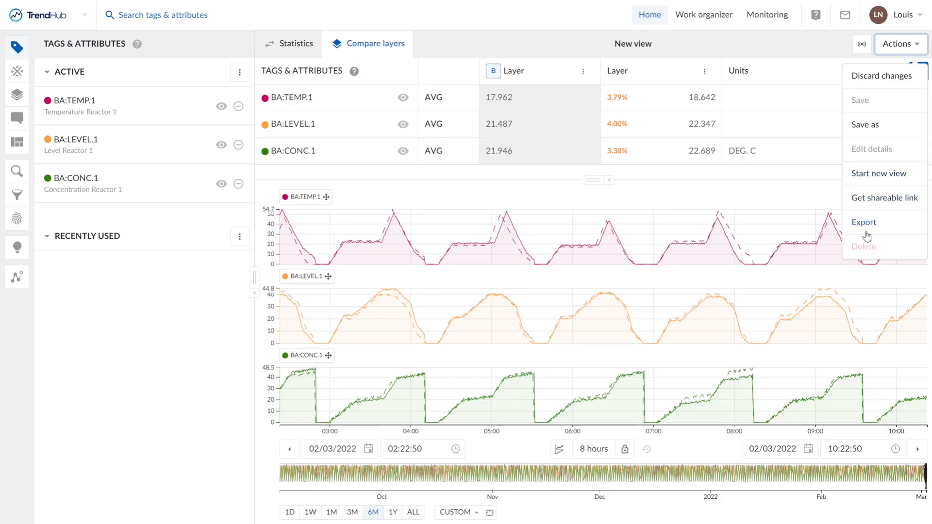
pyautogui.moveTo(877, 229)
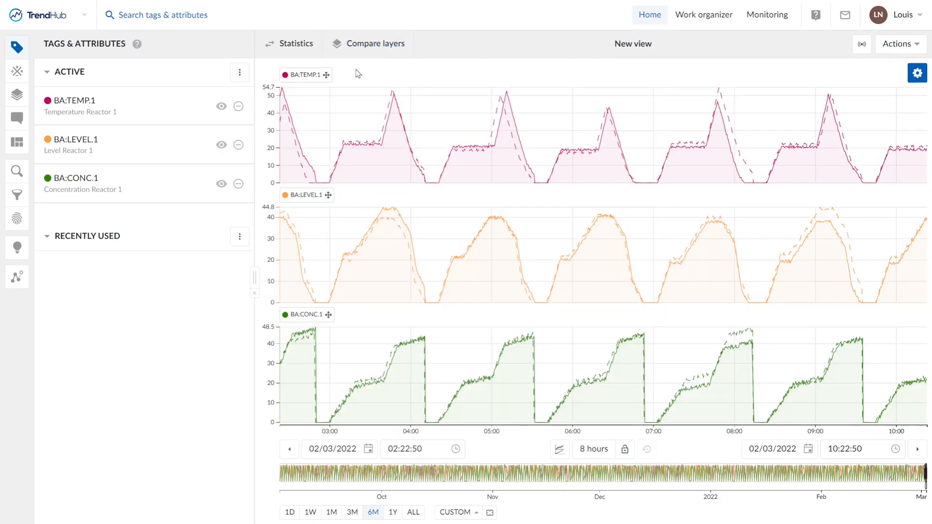
pyautogui.moveTo(561, 78)
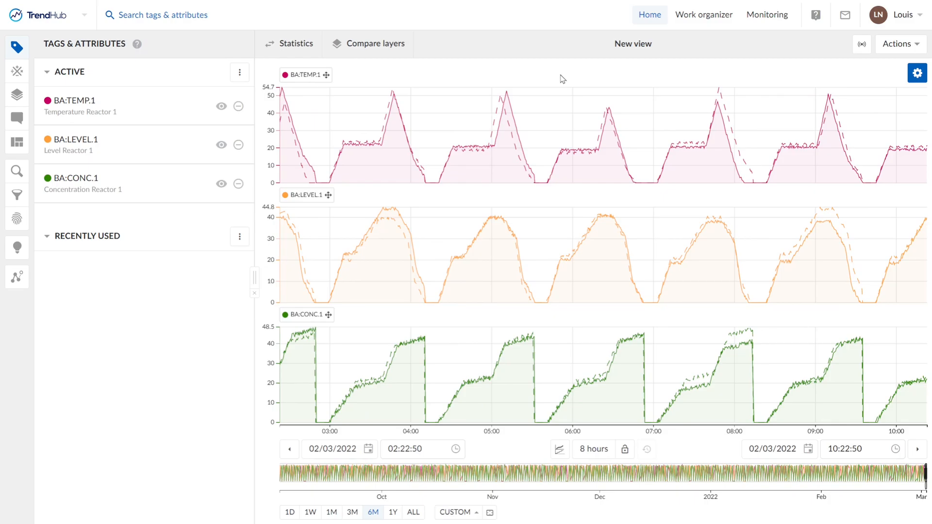
pyautogui.moveTo(883, 88)
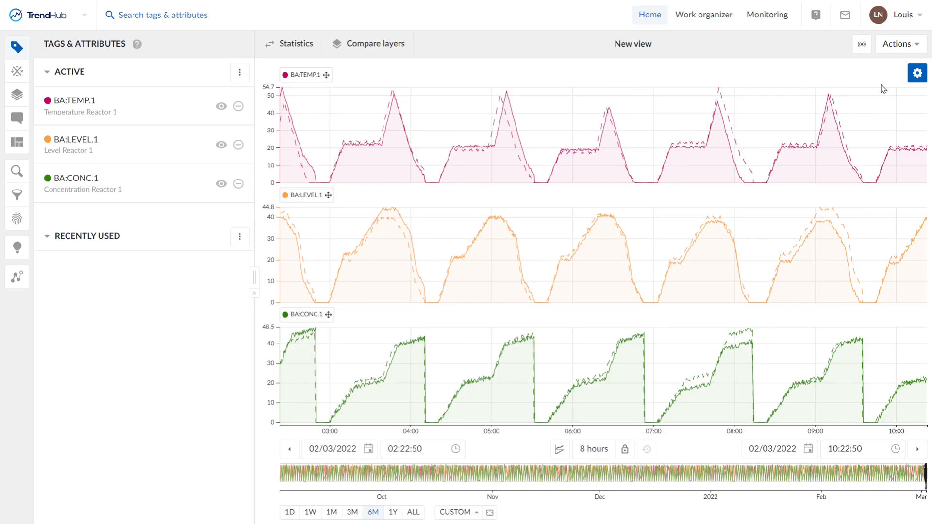
pyautogui.click(919, 72)
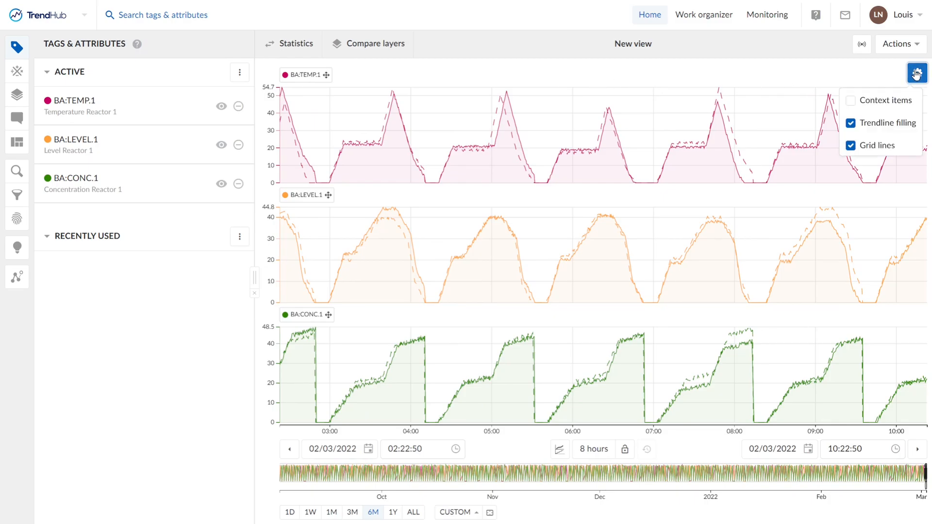
pyautogui.moveTo(856, 104)
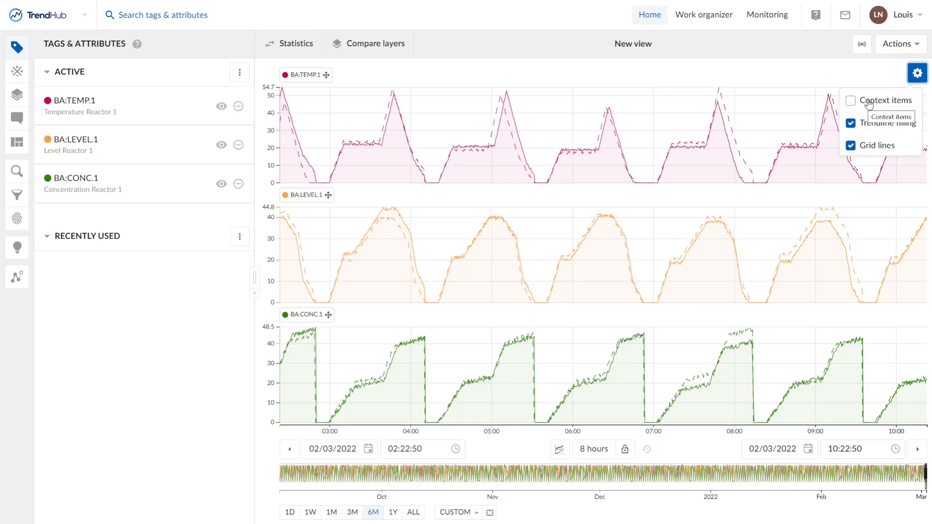
pyautogui.click(851, 123)
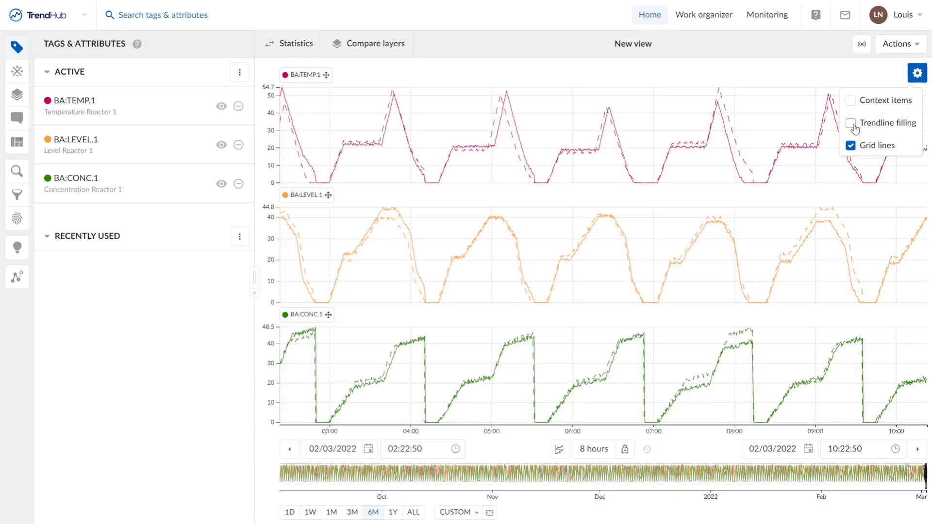
pyautogui.click(852, 122)
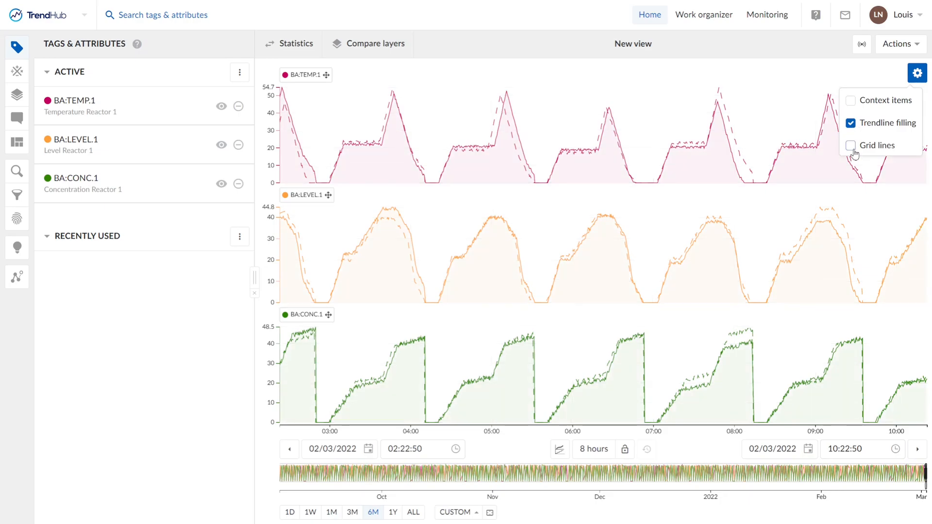
pyautogui.click(850, 145)
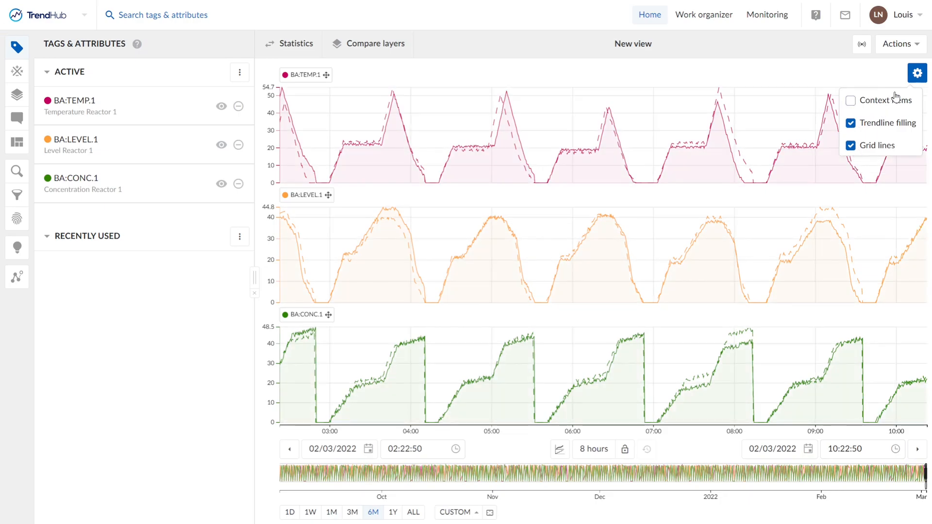
pyautogui.click(917, 73)
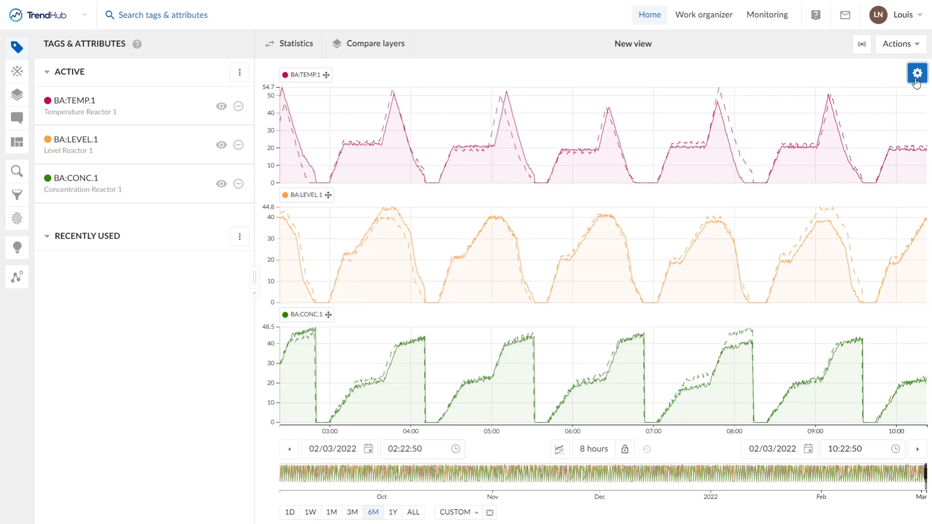
pyautogui.moveTo(626, 356)
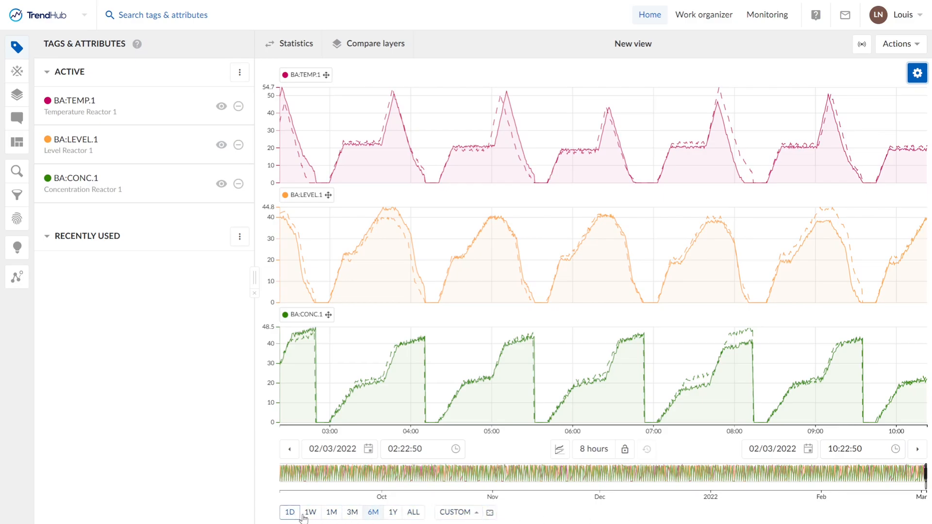
pyautogui.click(373, 513)
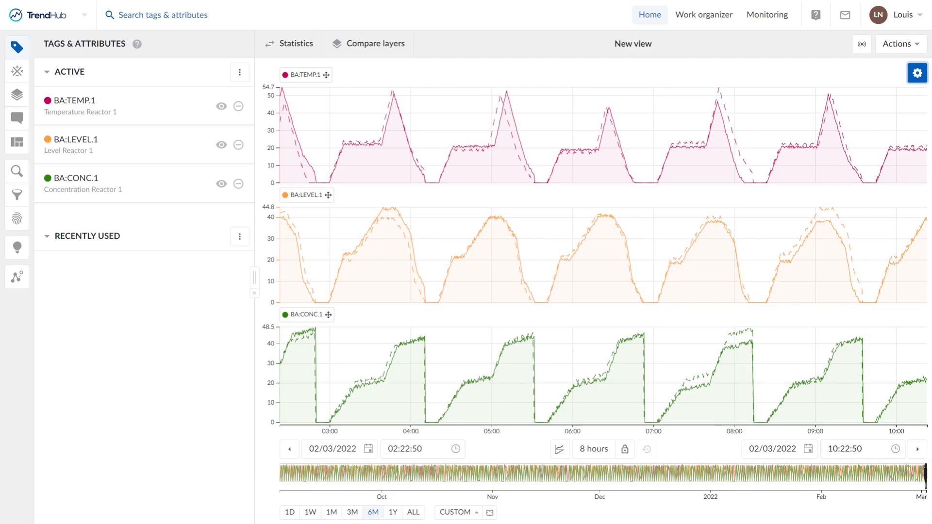
pyautogui.moveTo(908, 471)
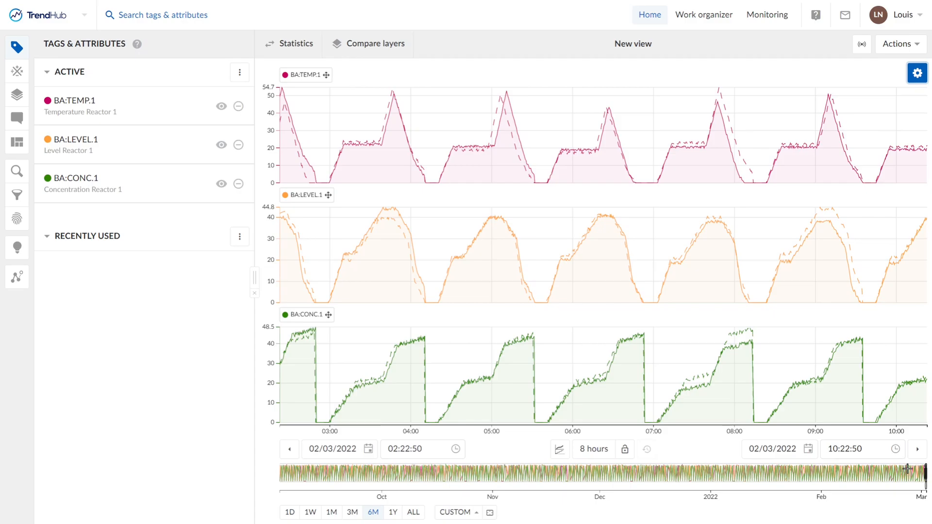